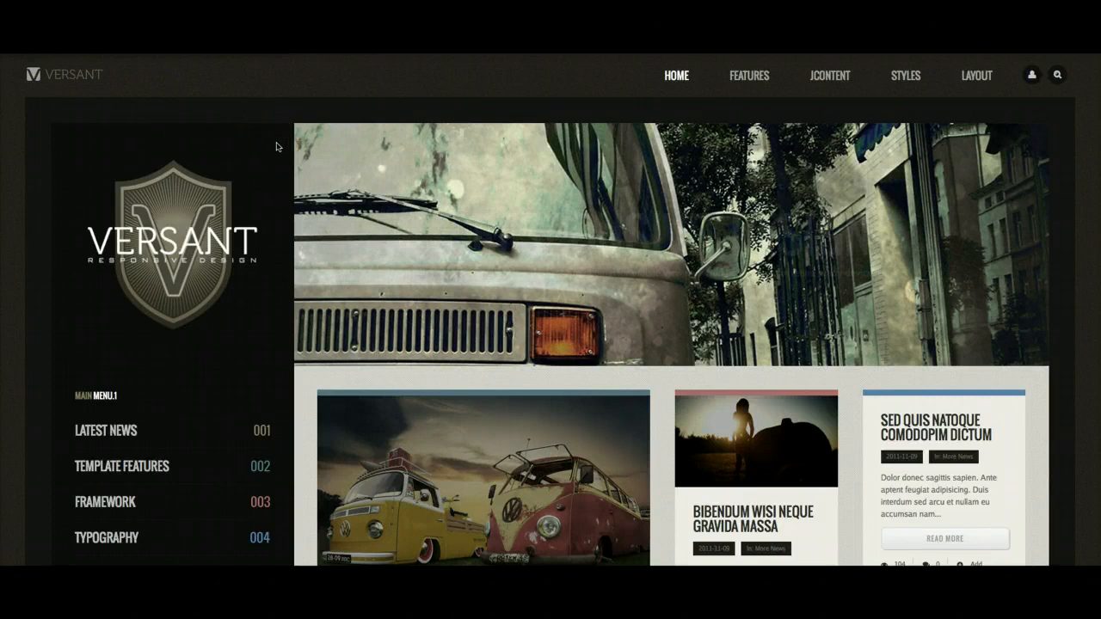
Browse the Versant front page, view the Bibendum Wisi Neque Gravida Massa article, and return home.
scroll("down", 3)
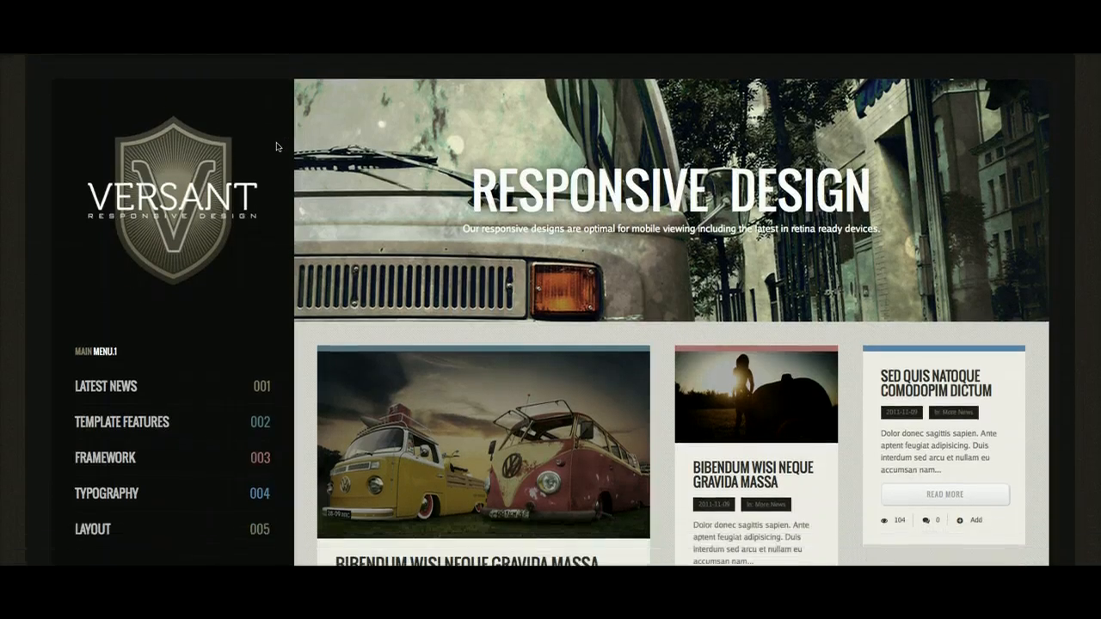
scroll("down", 3)
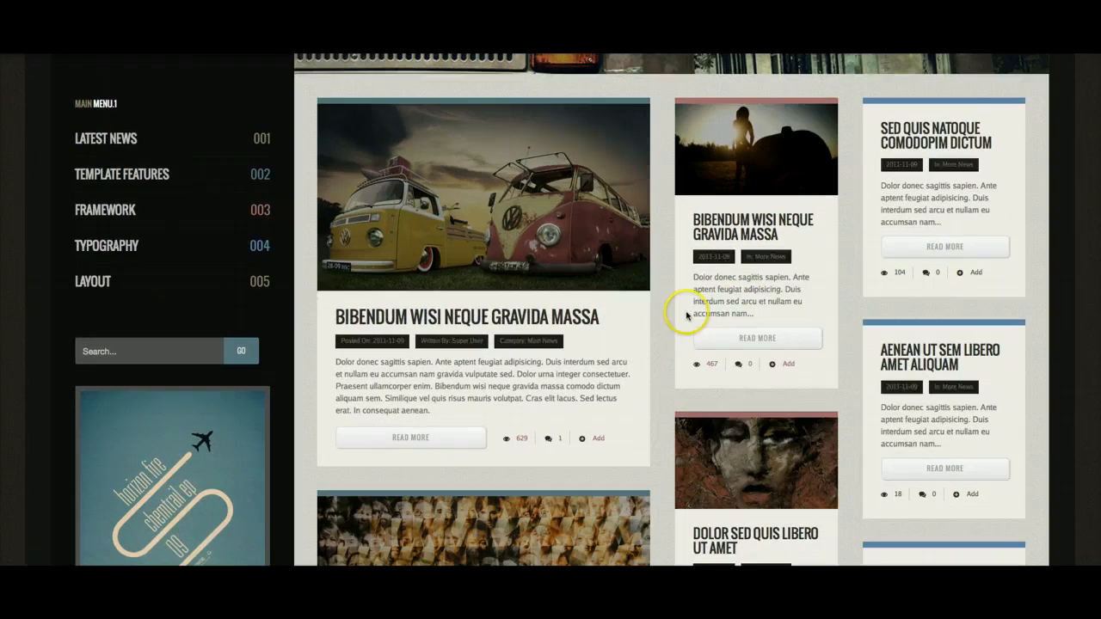
mouse_move(909, 193)
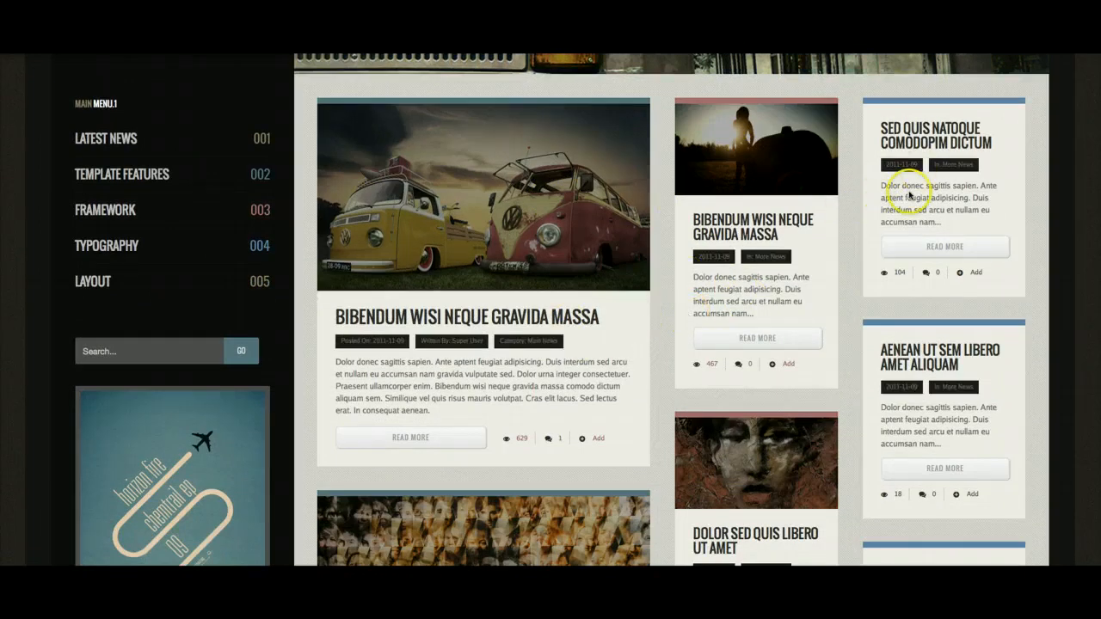
scroll("down", 3)
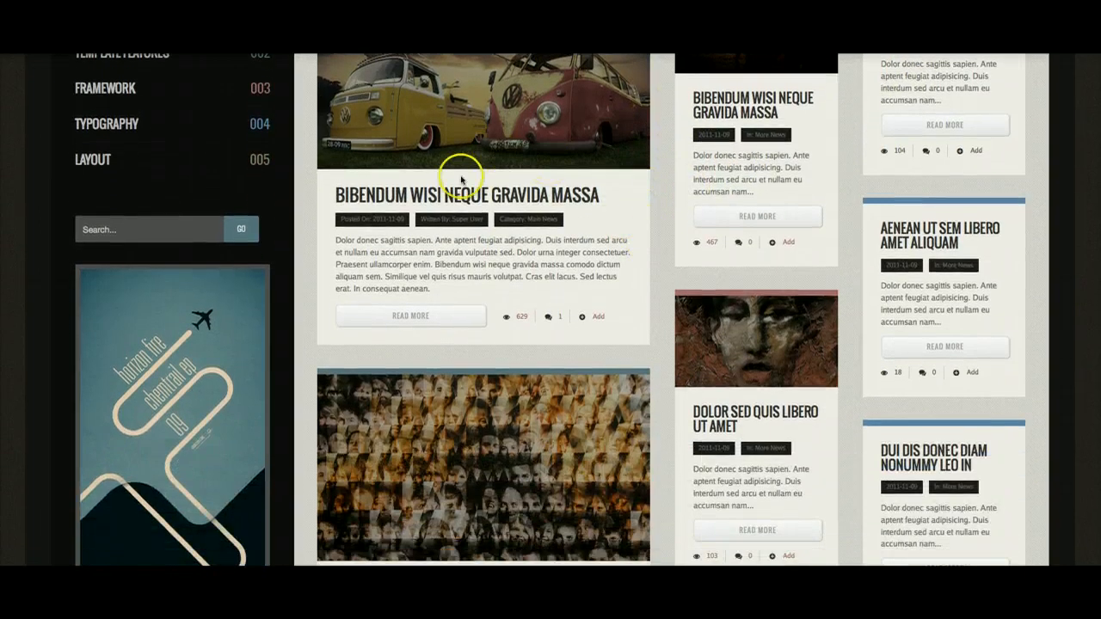
scroll("up", 3)
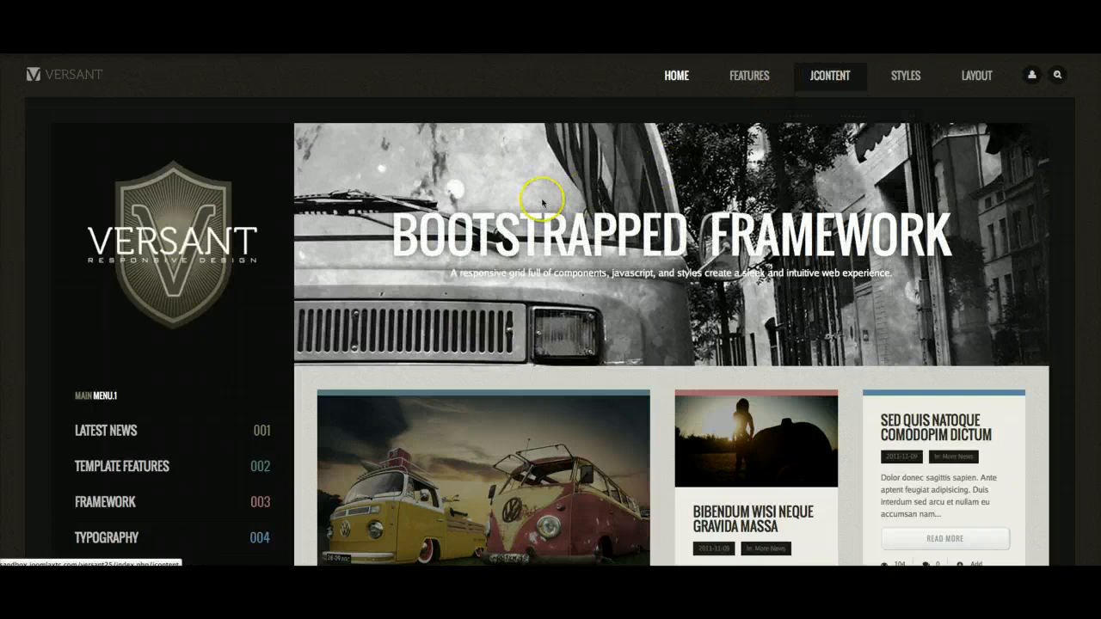
scroll("down", 3)
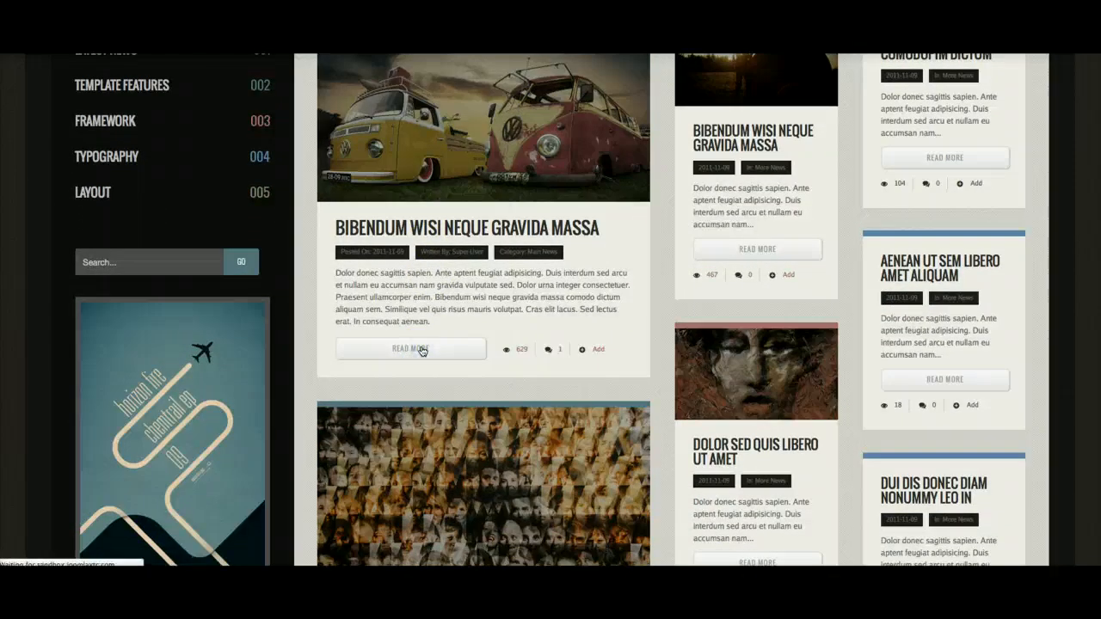
left_click(411, 348)
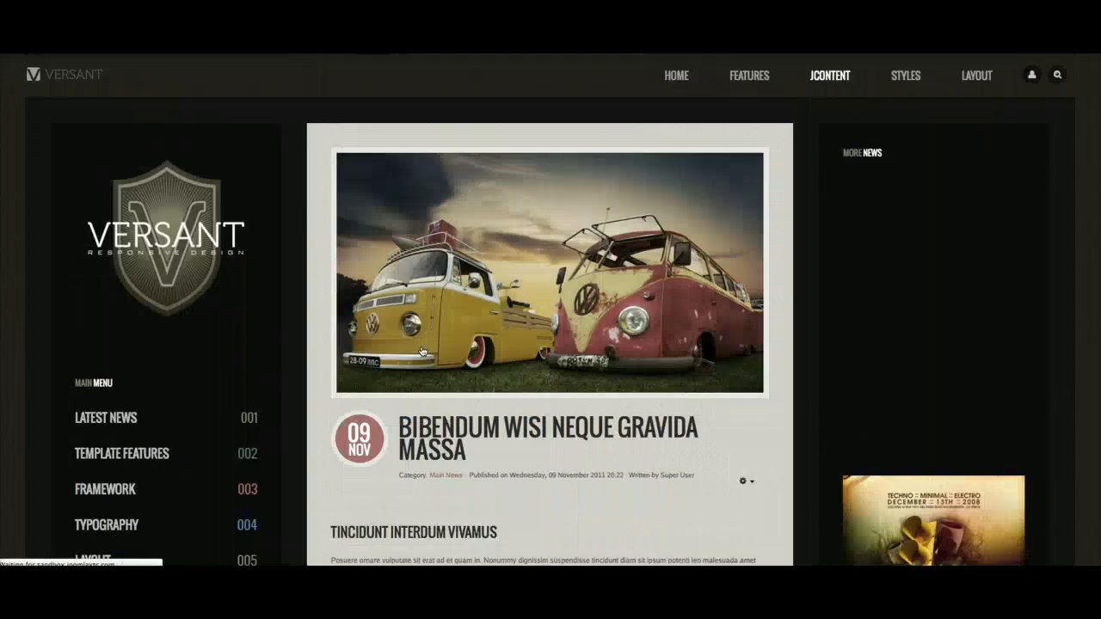
left_click(676, 76)
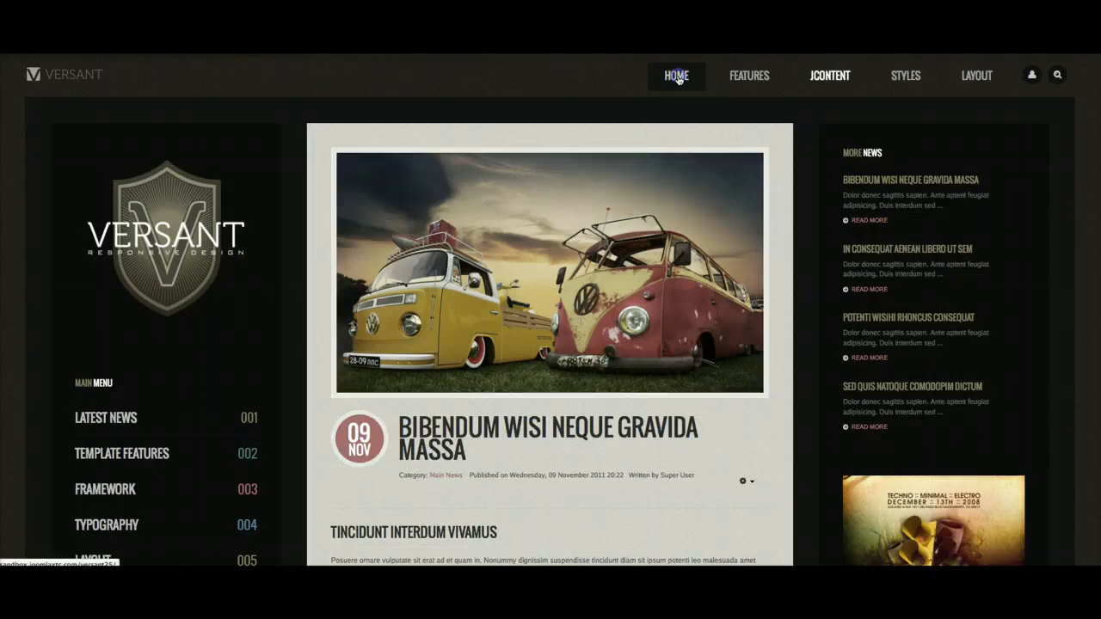
left_click(678, 75)
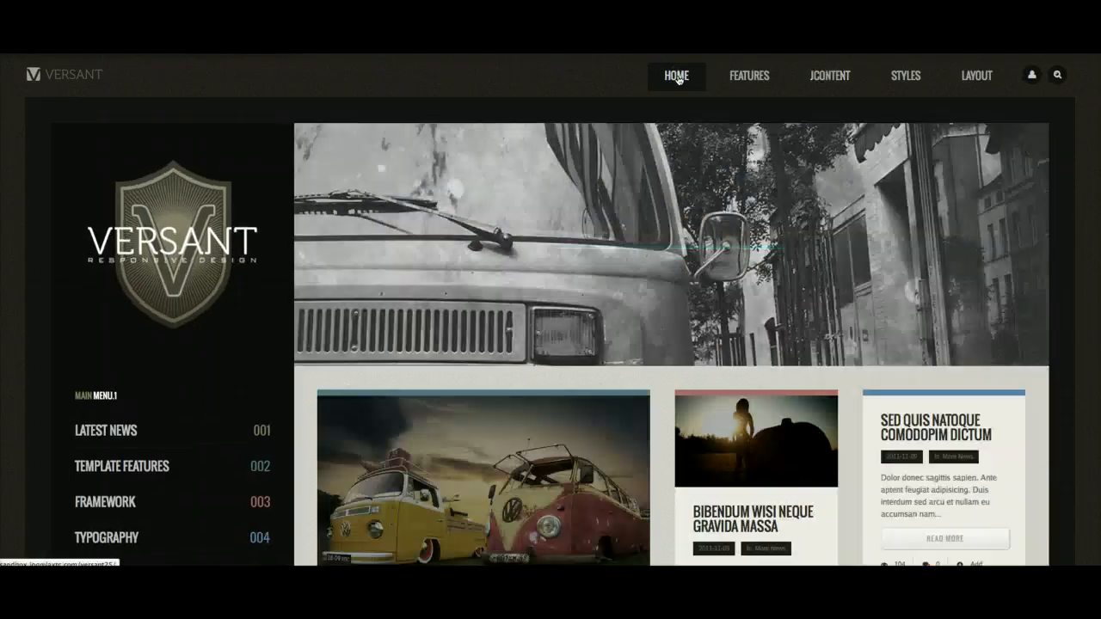
From the administrator's Menus options reach Menu Manager's blank Add Menu form.
scroll("down", 3)
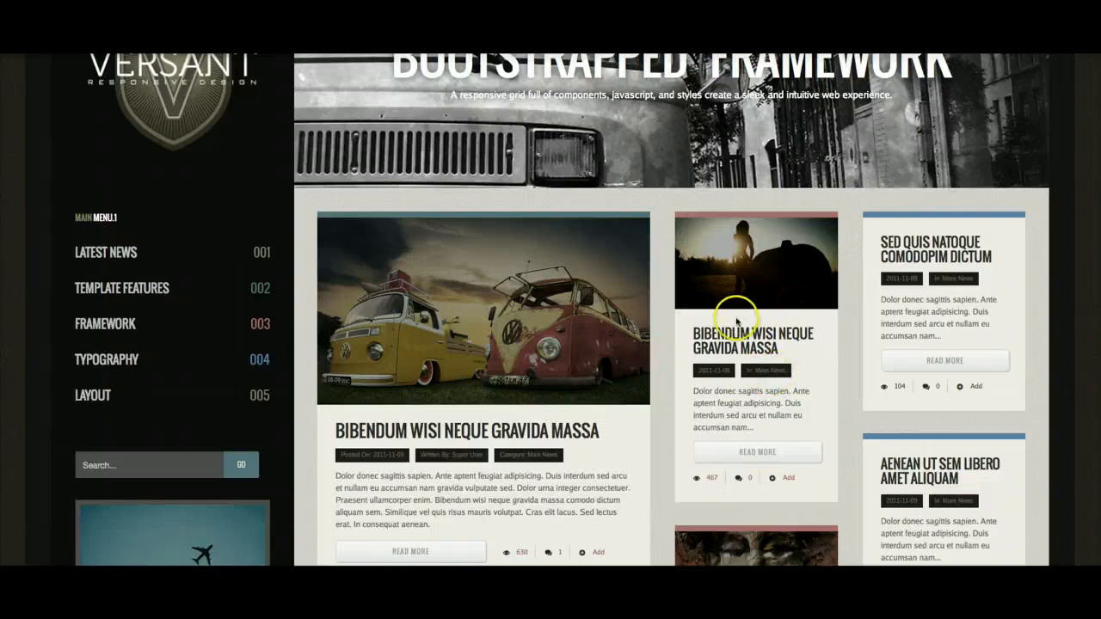
scroll("up", 3)
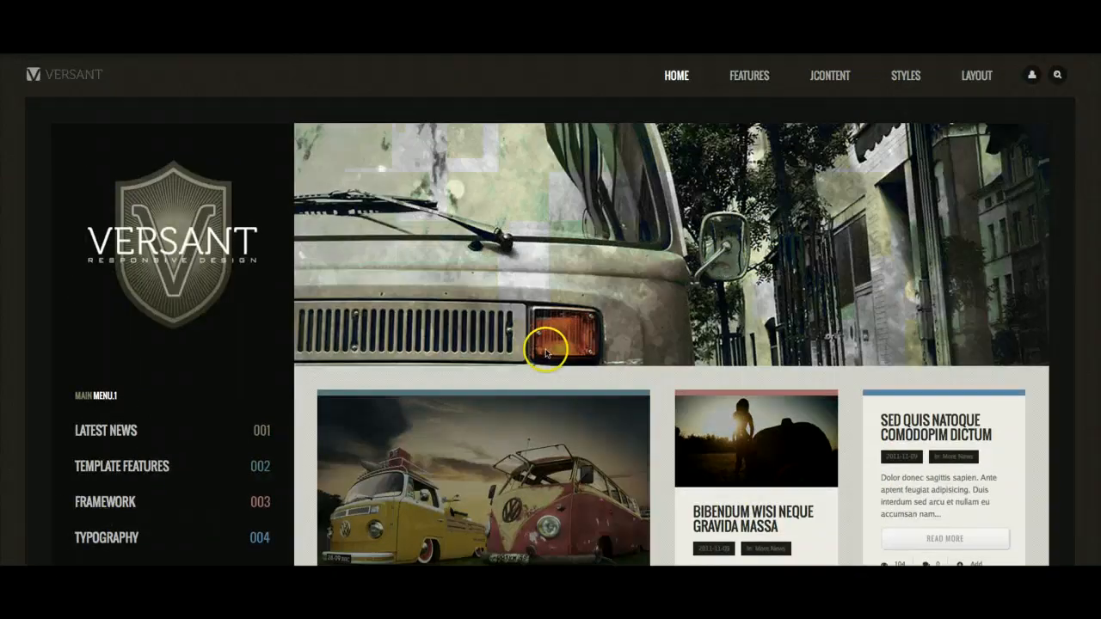
scroll("down", 3)
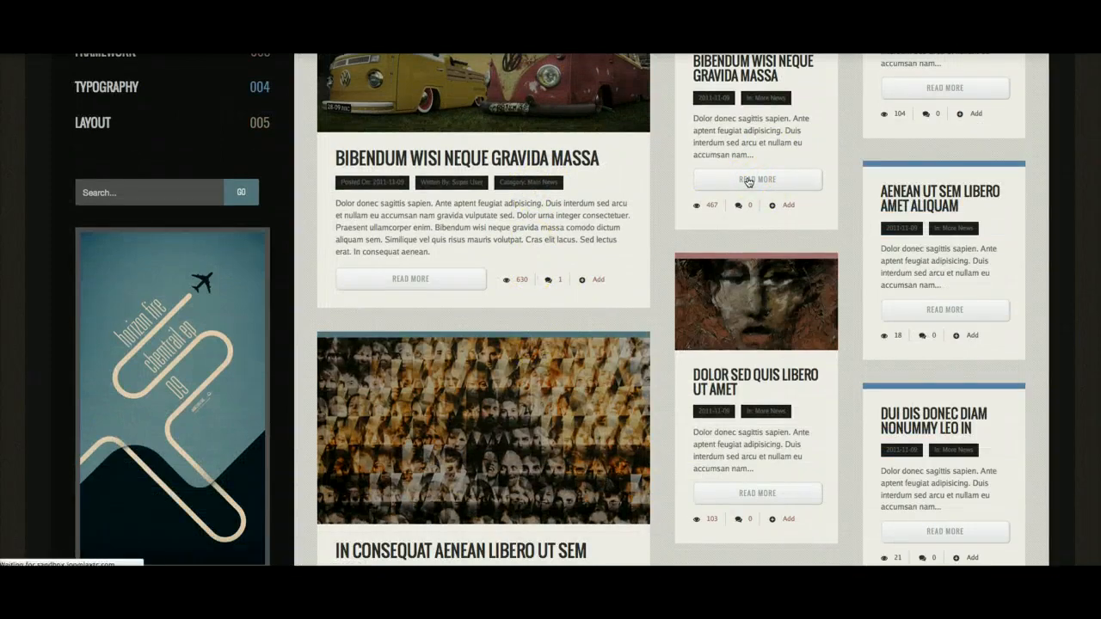
scroll("up", 3)
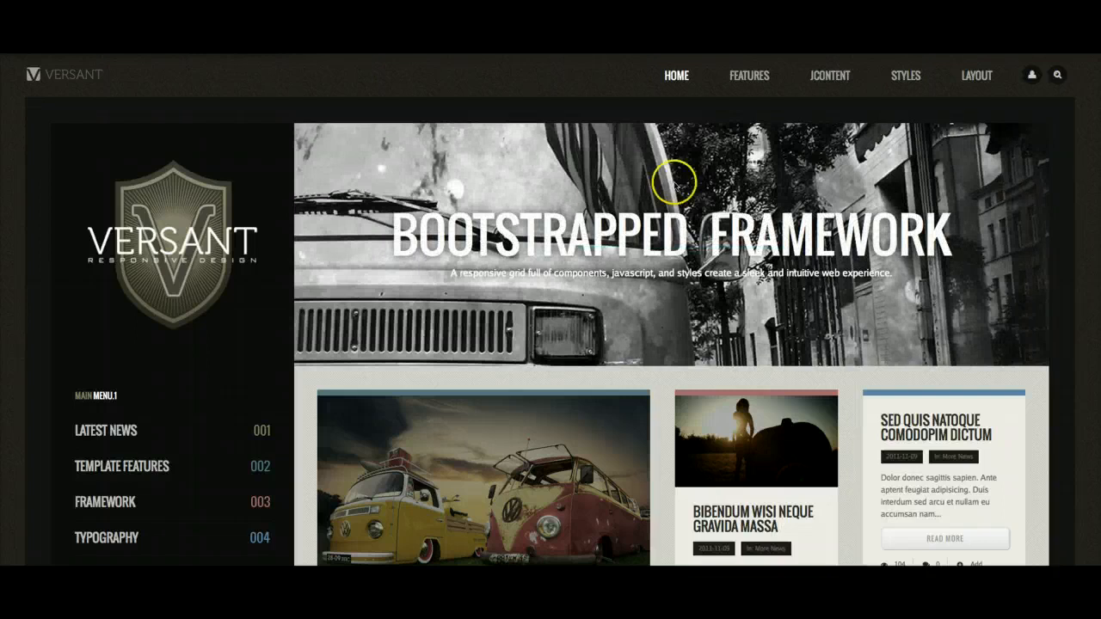
scroll("down", 3)
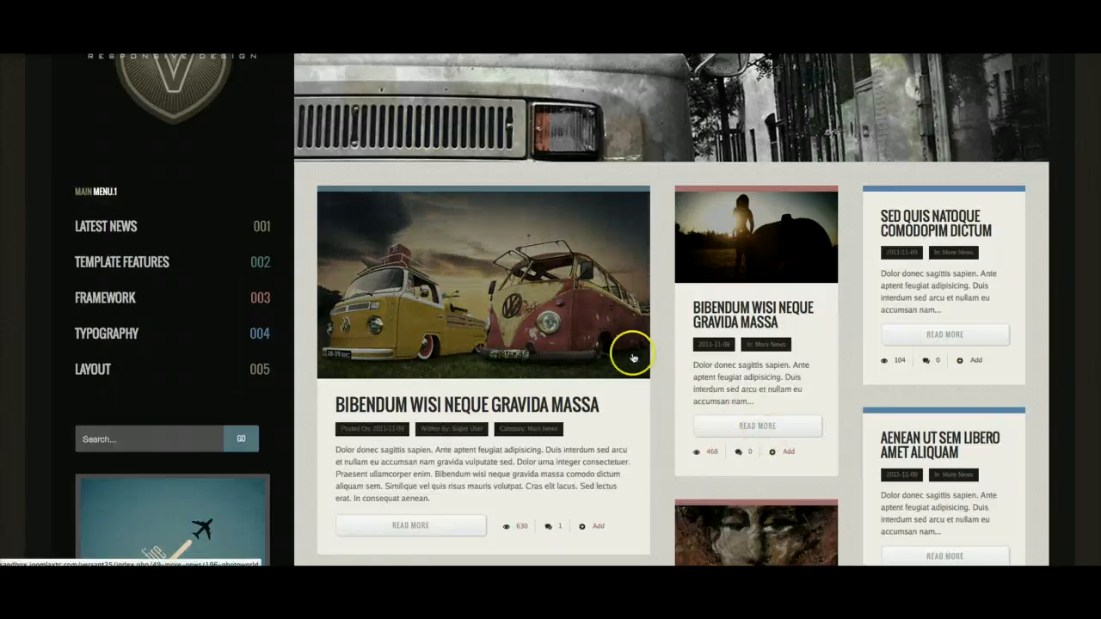
scroll("up", 3)
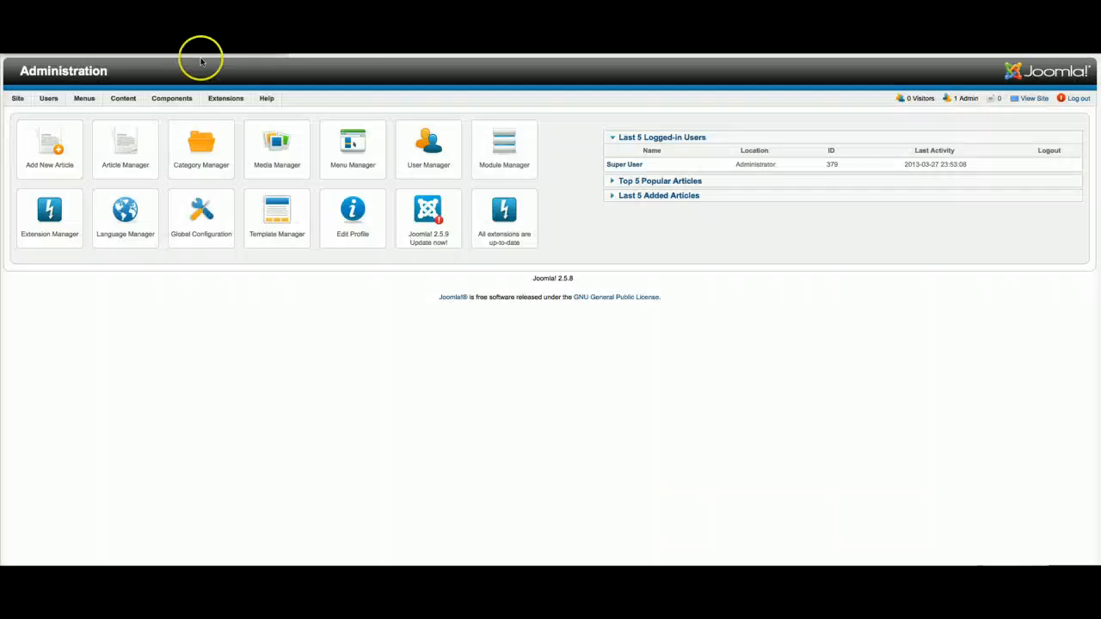
left_click(84, 98)
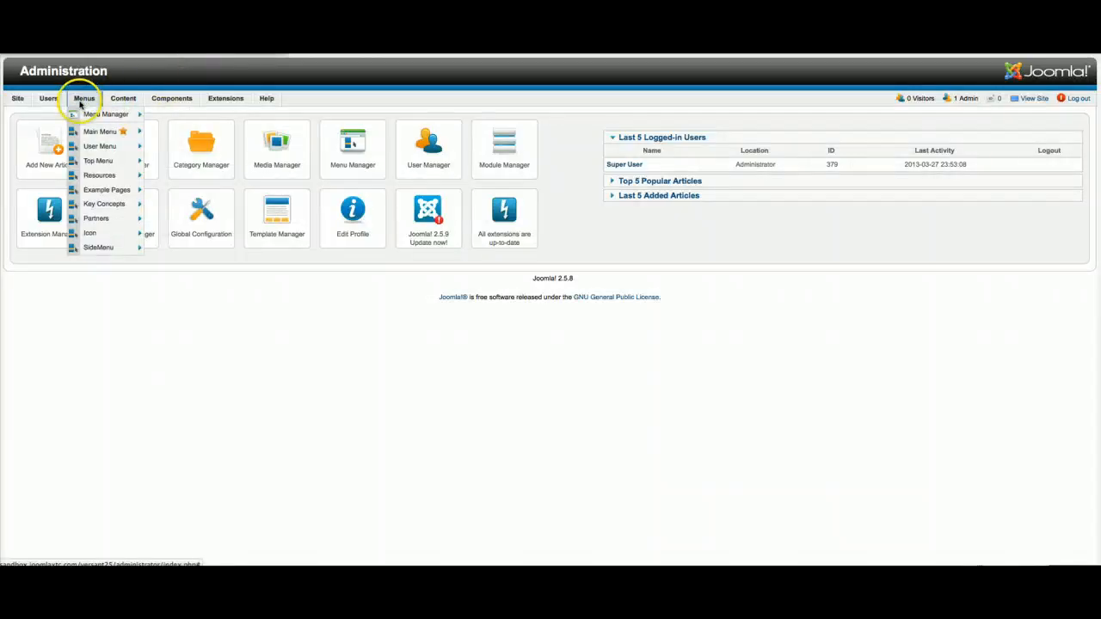
left_click(107, 114)
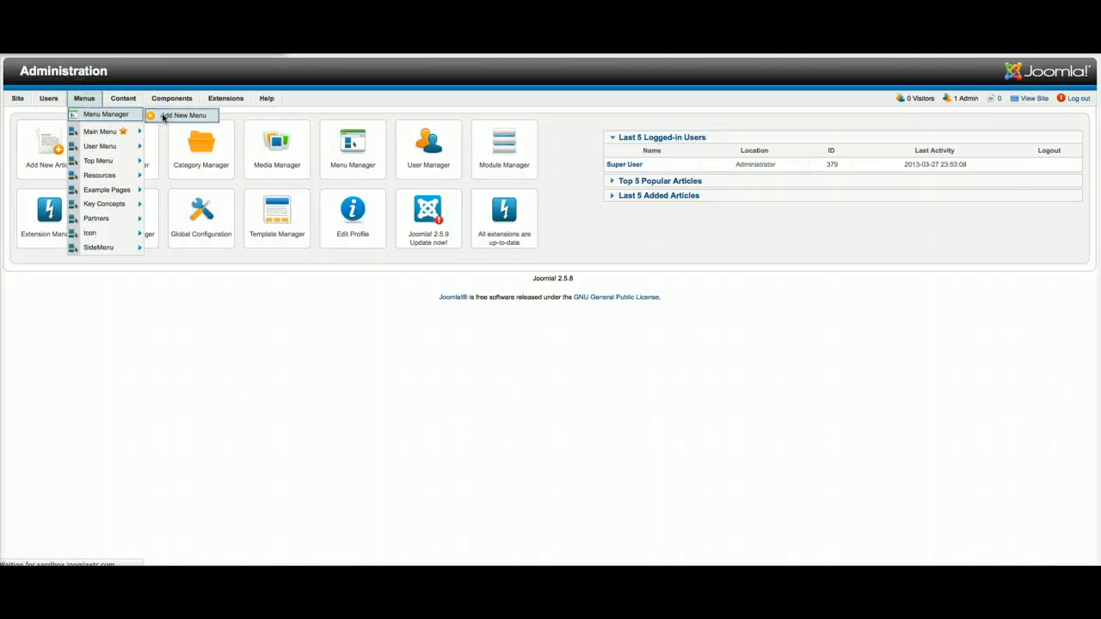
left_click(182, 114)
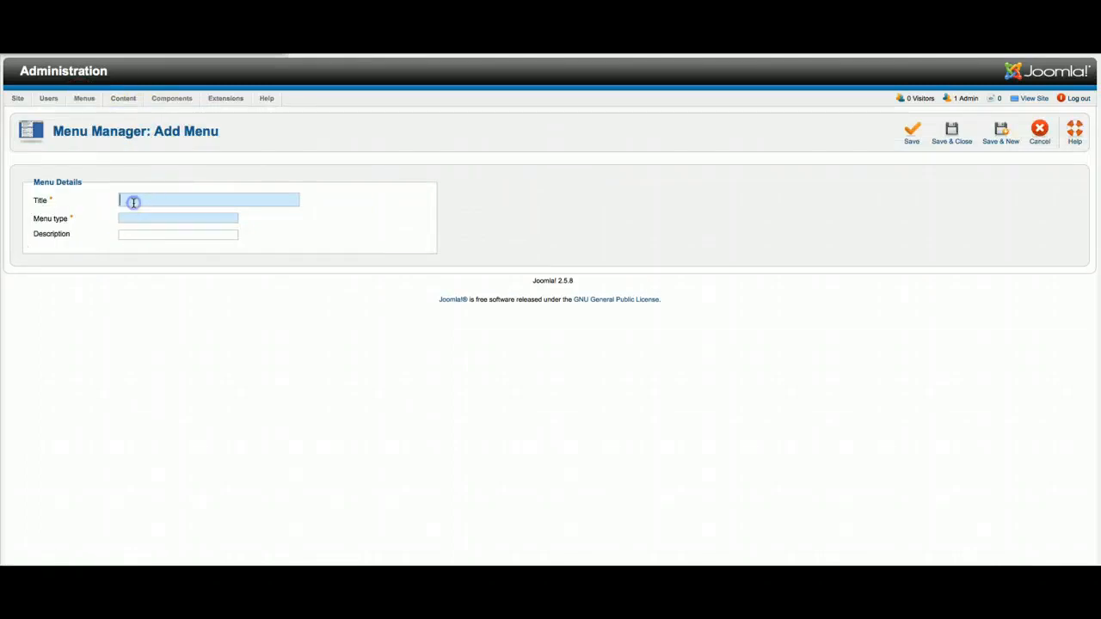
Fill Title, Menu type and Description with dummy and save the new menu.
type("dummy")
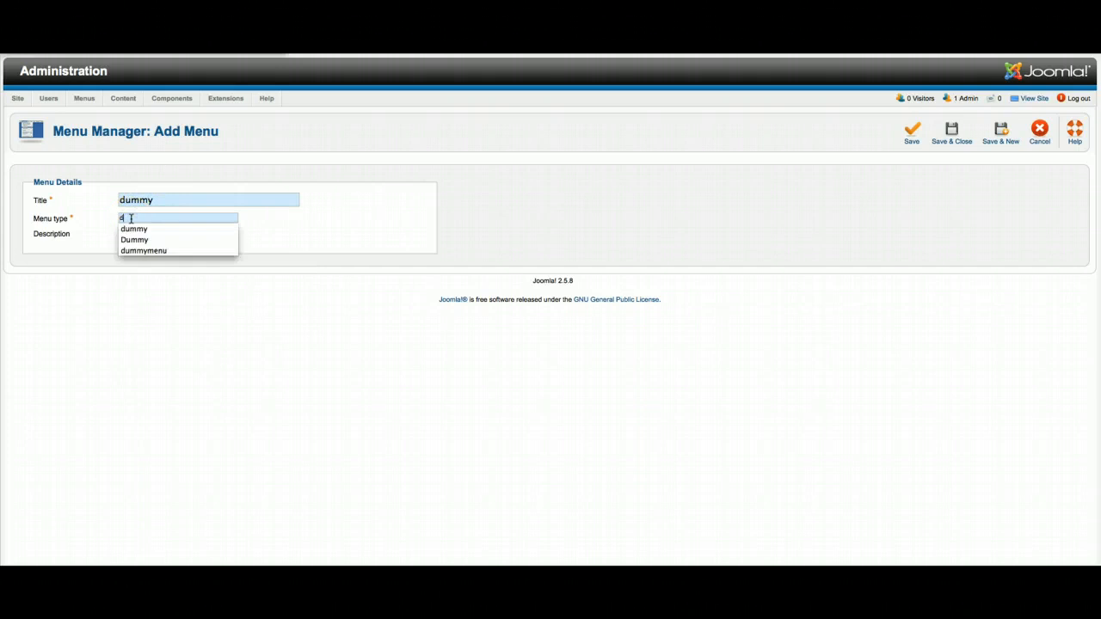
left_click(134, 229)
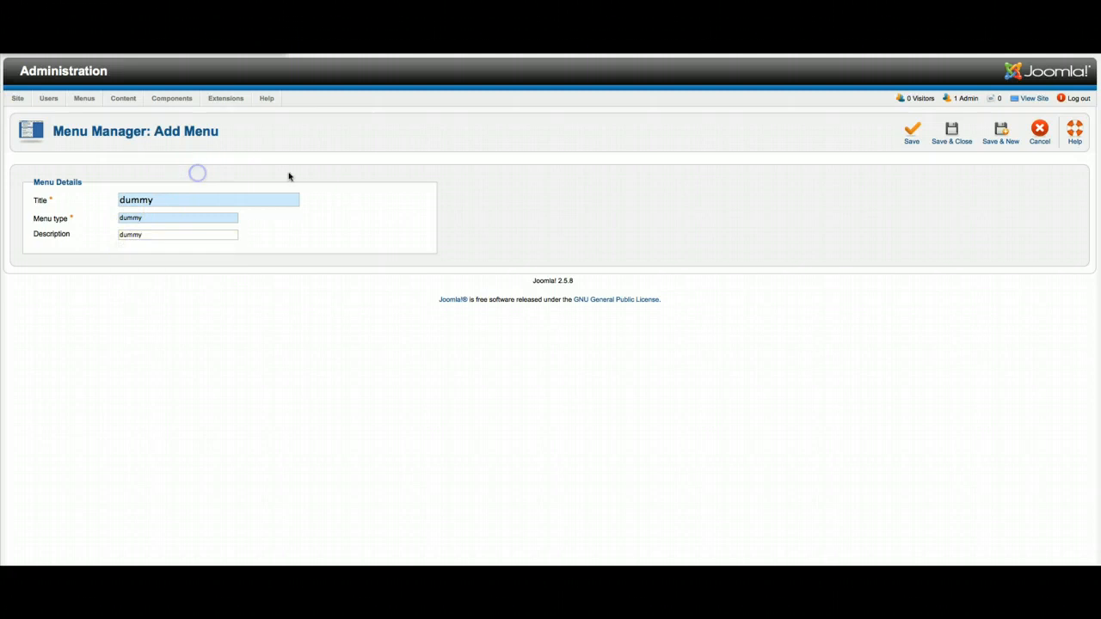
mouse_move(947, 185)
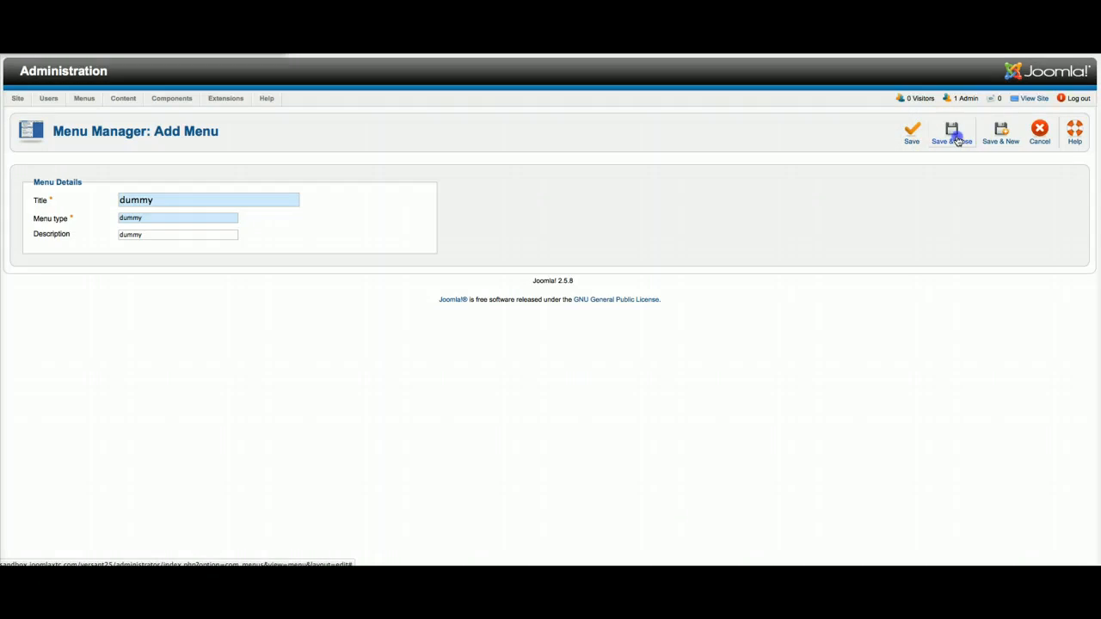
left_click(952, 131)
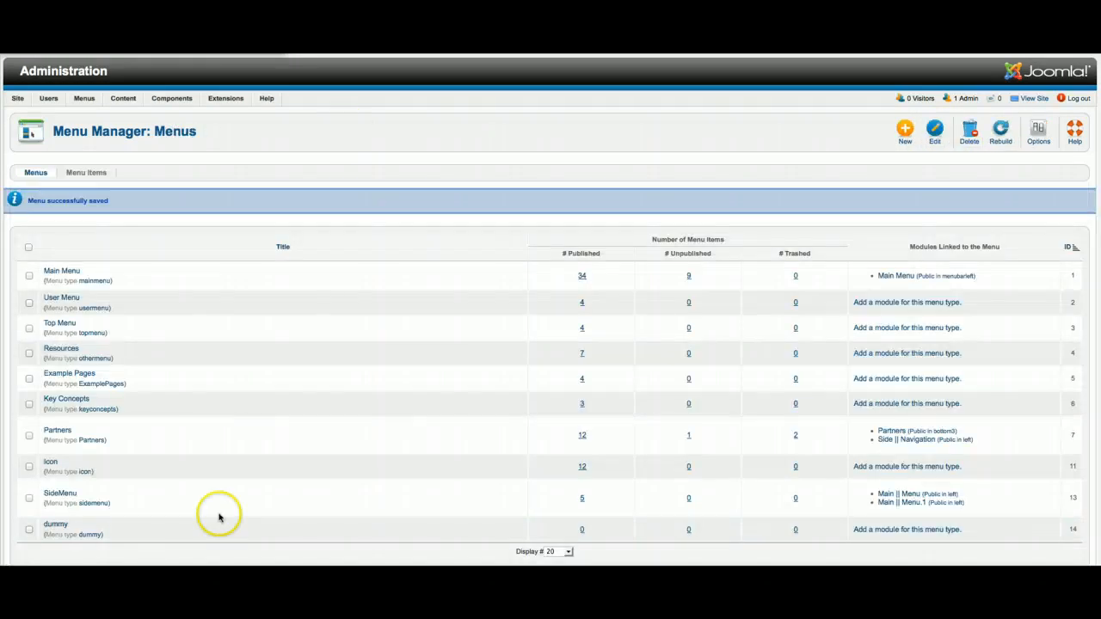
mouse_move(55, 524)
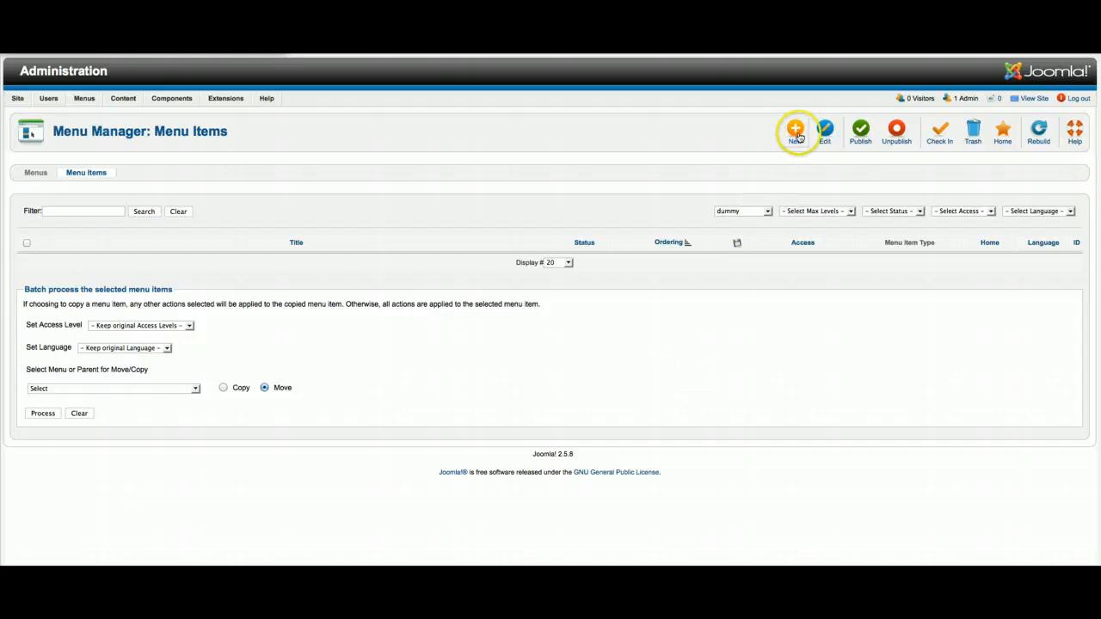
Start a blank new menu item in the dummy menu's Menu Items list.
left_click(795, 130)
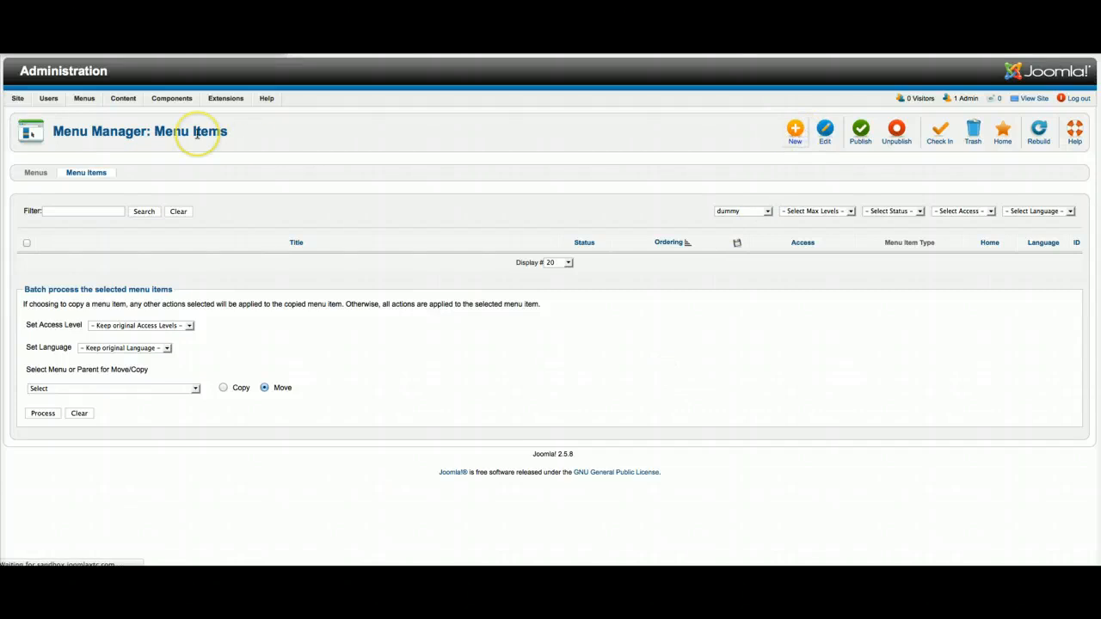
left_click(795, 130)
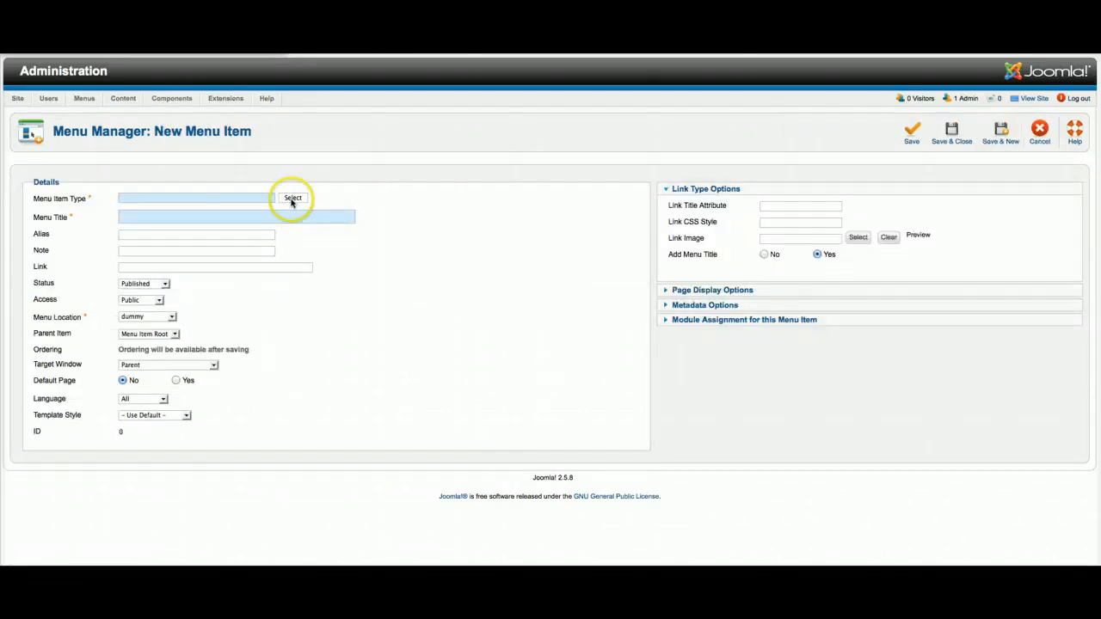
Make the item a Category Blog of the More News category titled More News Category.
left_click(292, 197)
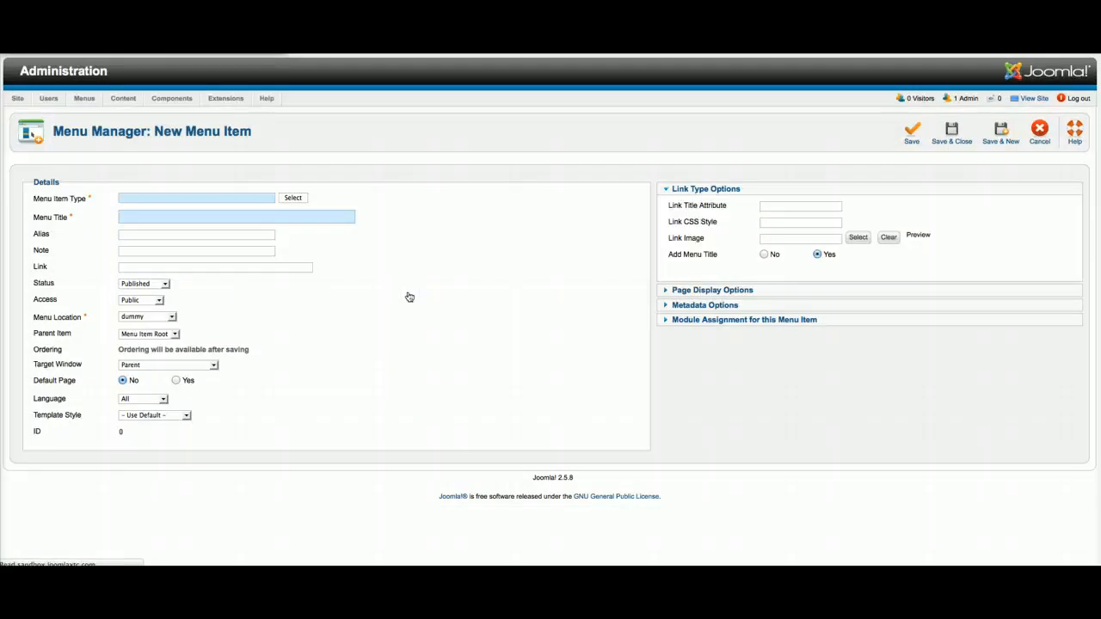
left_click(292, 198)
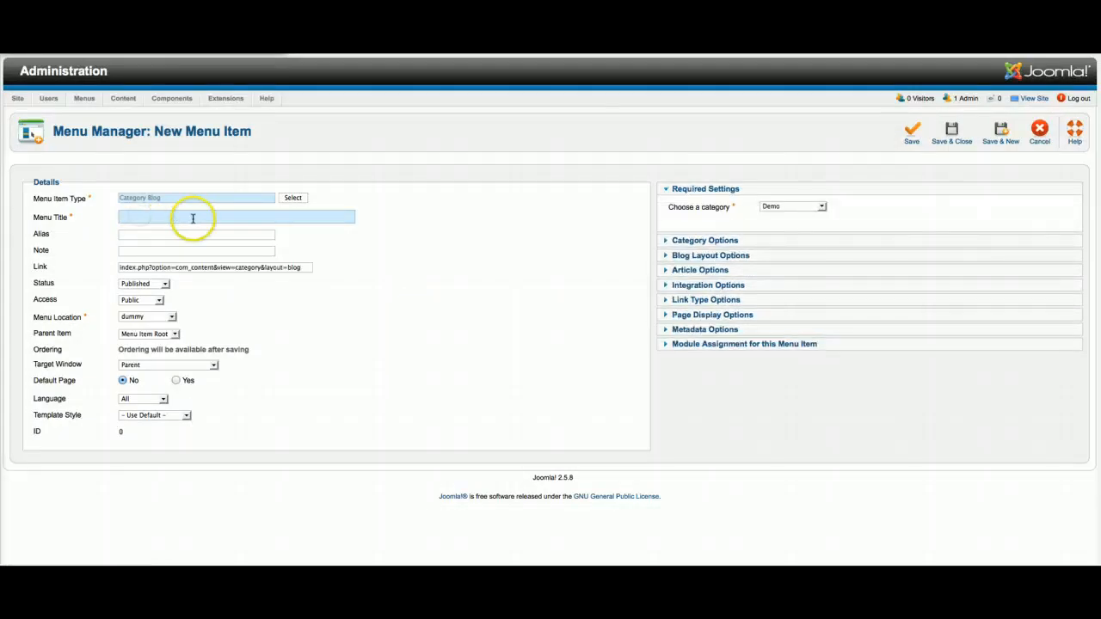
left_click(792, 206)
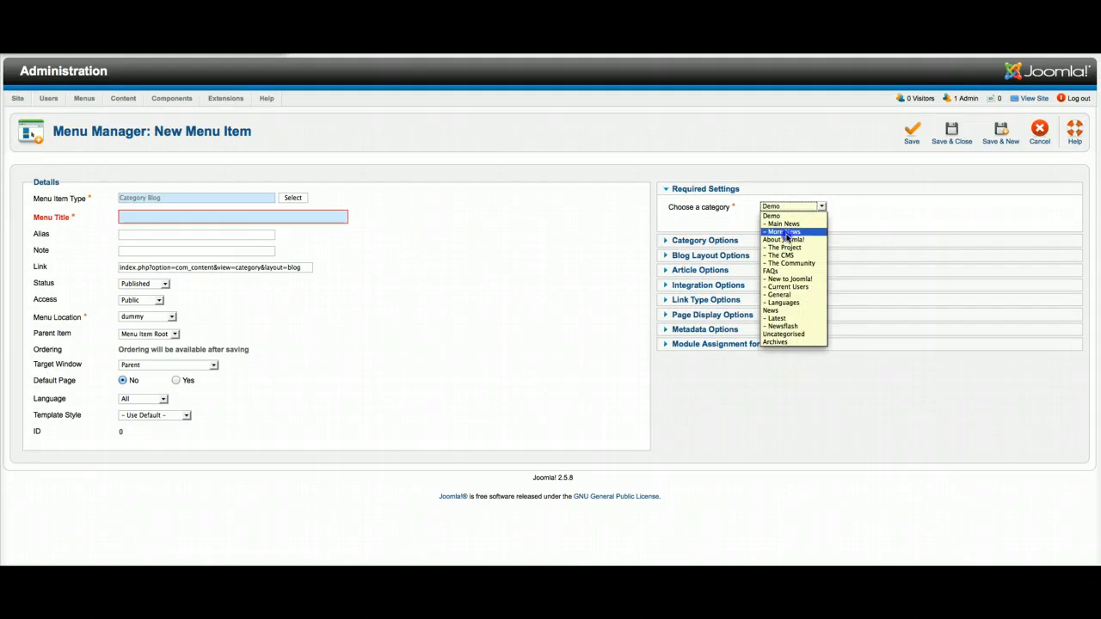
left_click(783, 230)
type("More News")
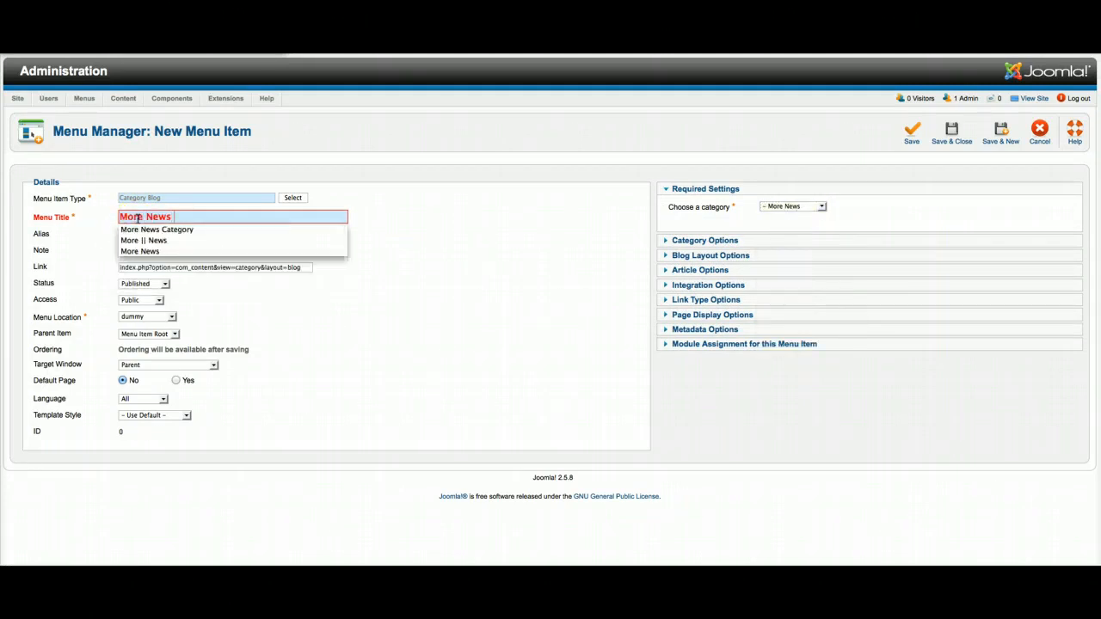
type("Ca")
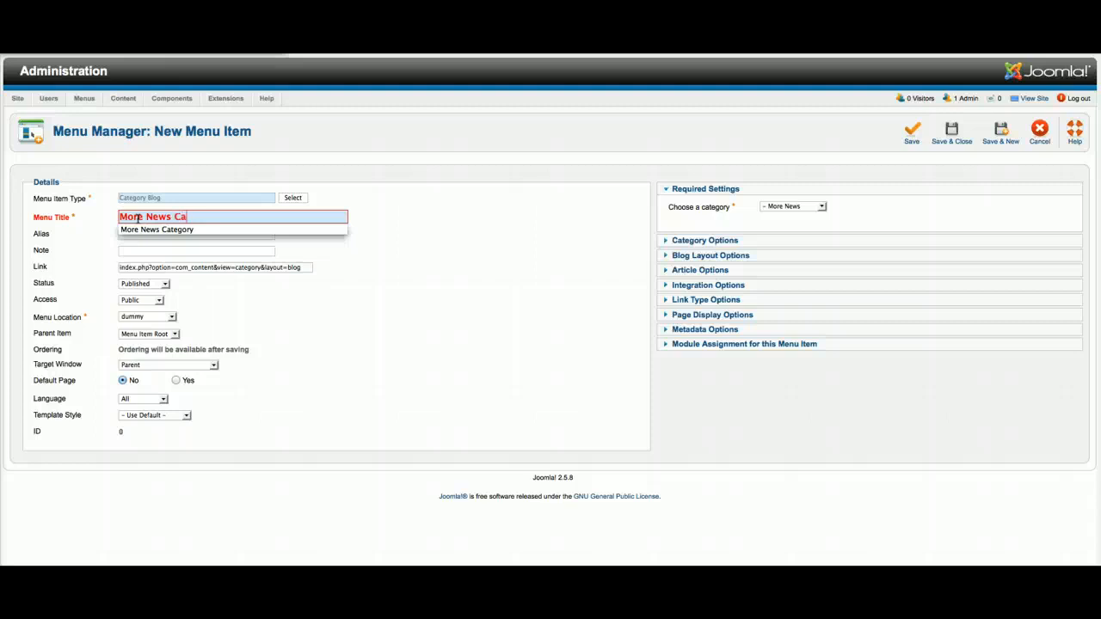
mouse_move(155, 230)
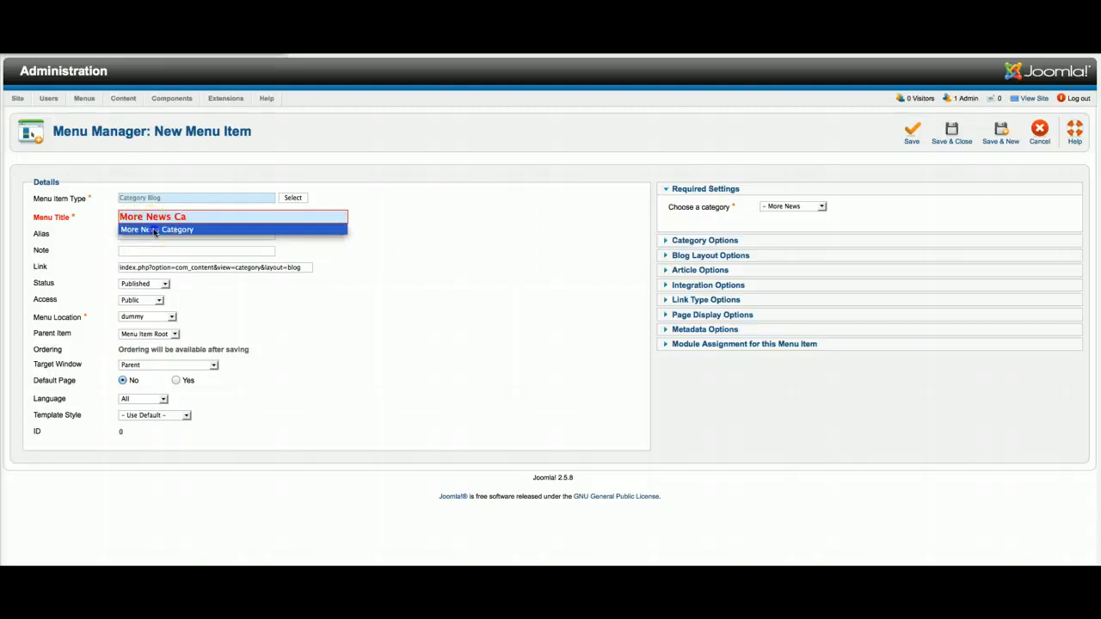
left_click(156, 230)
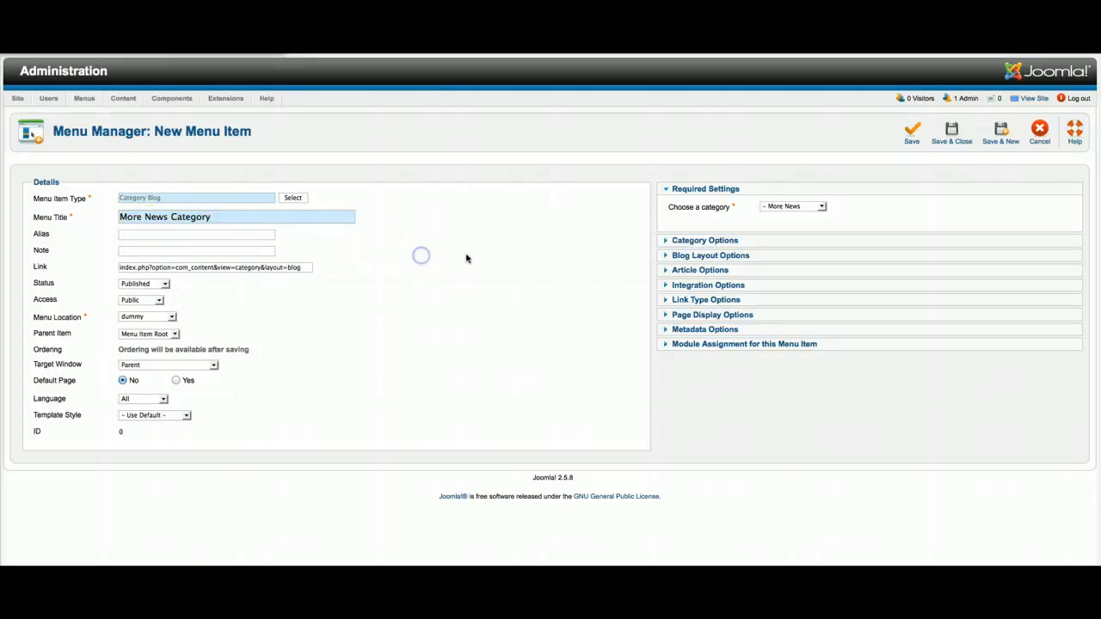
mouse_move(951, 135)
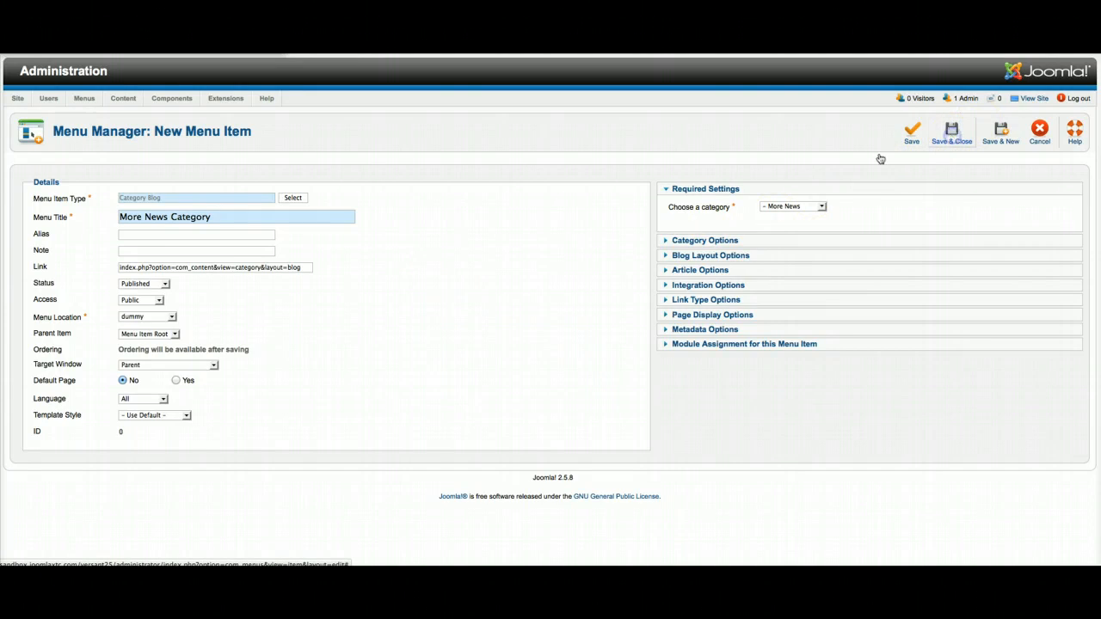
Save the menu item, then preview a Read More article and the demo layout with left modules.
left_click(952, 131)
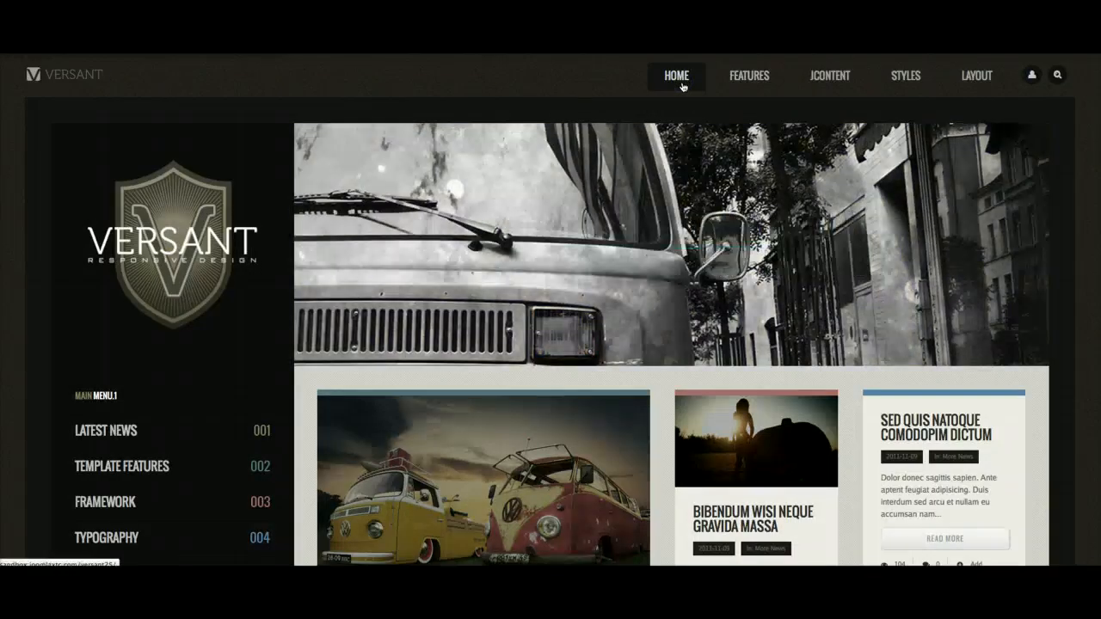
scroll("down", 3)
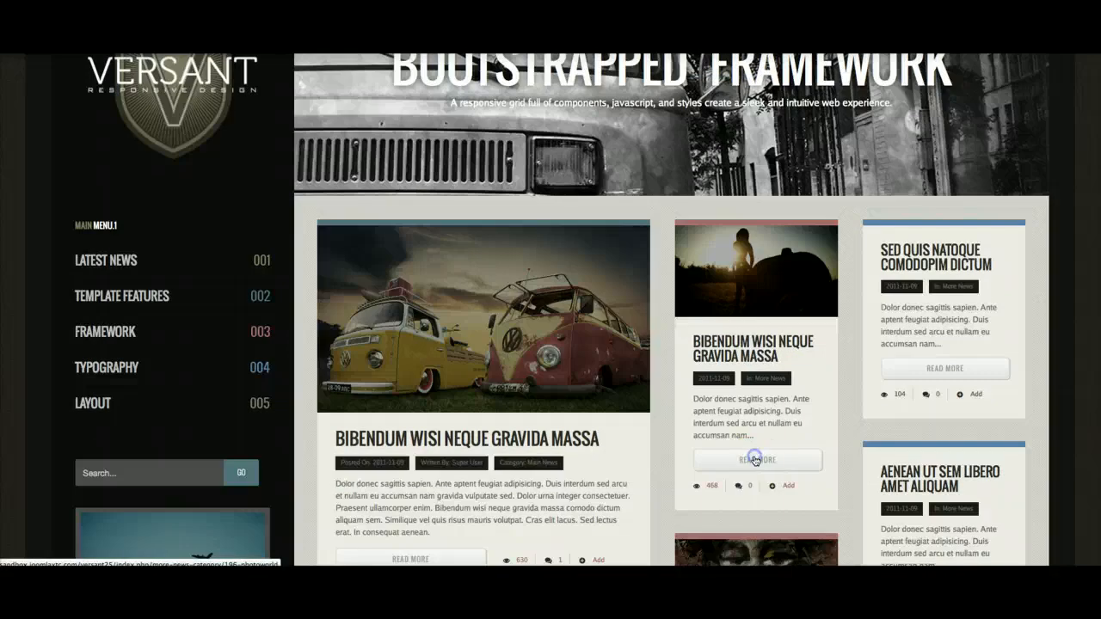
left_click(757, 460)
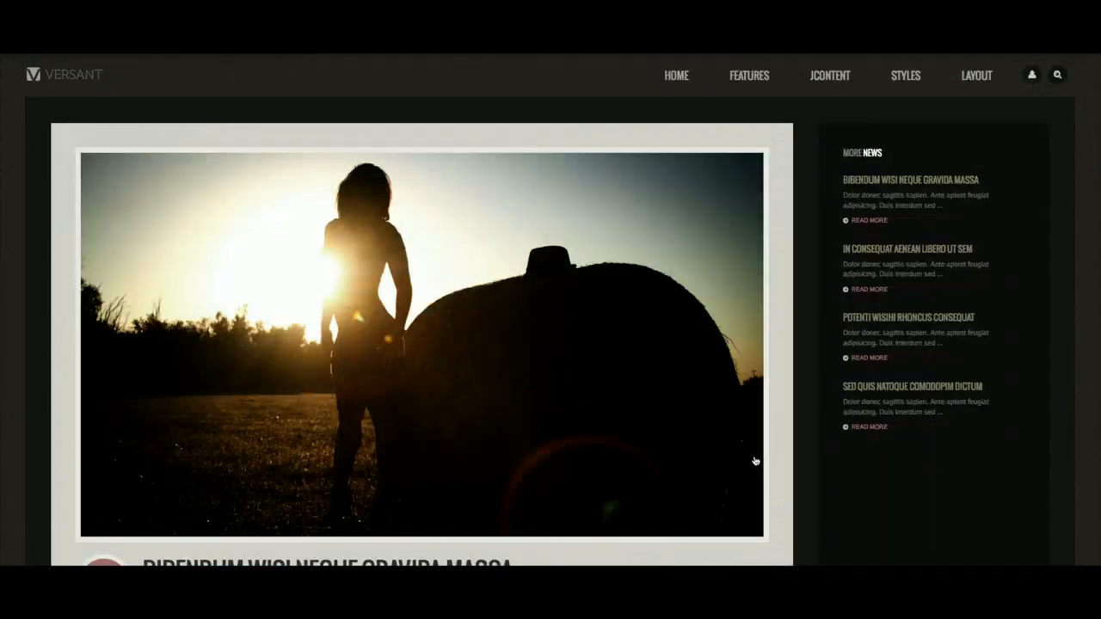
scroll("down", 3)
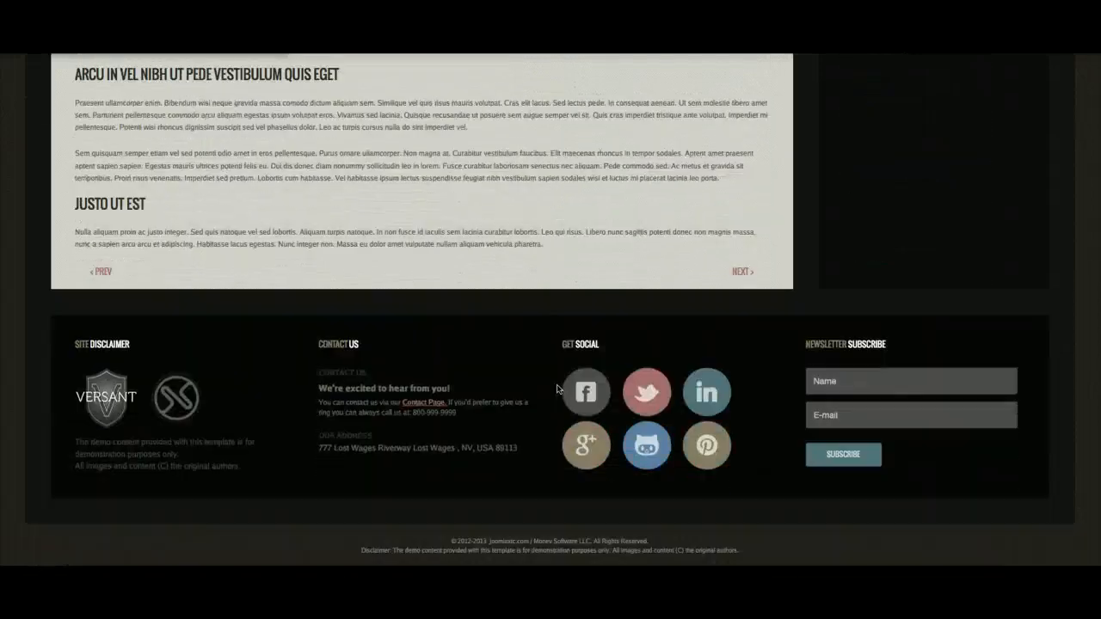
scroll("up", 3)
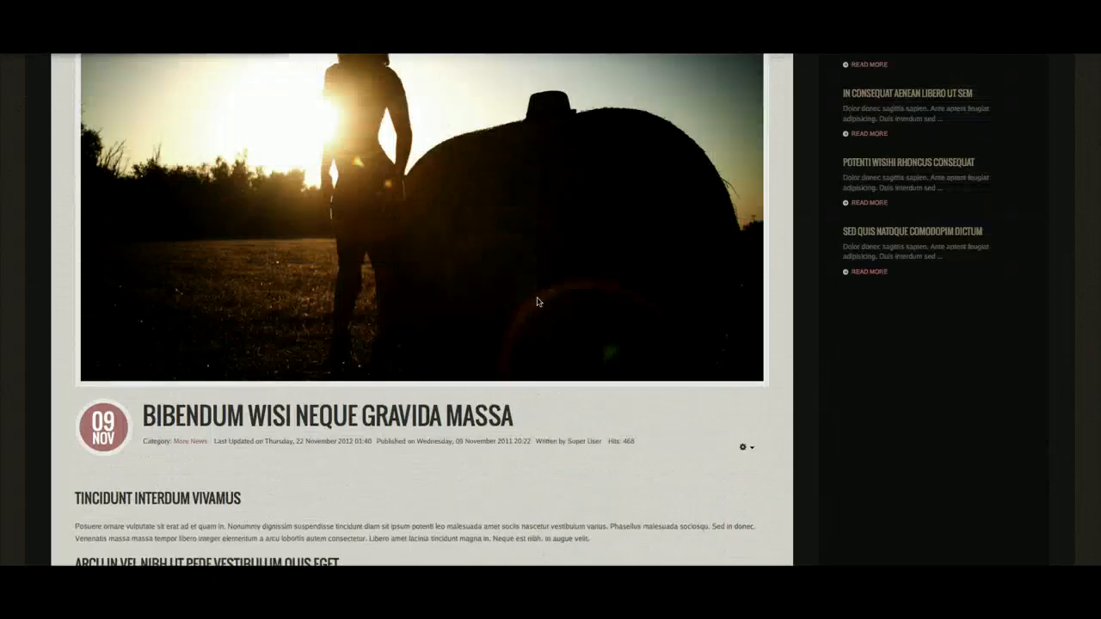
scroll("up", 3)
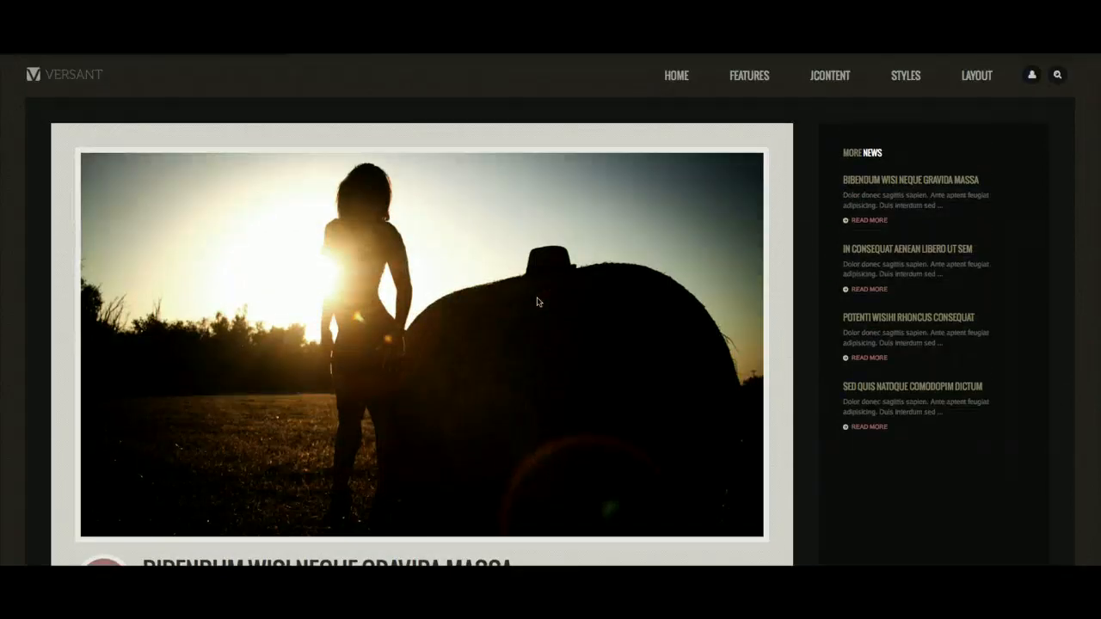
left_click(830, 76)
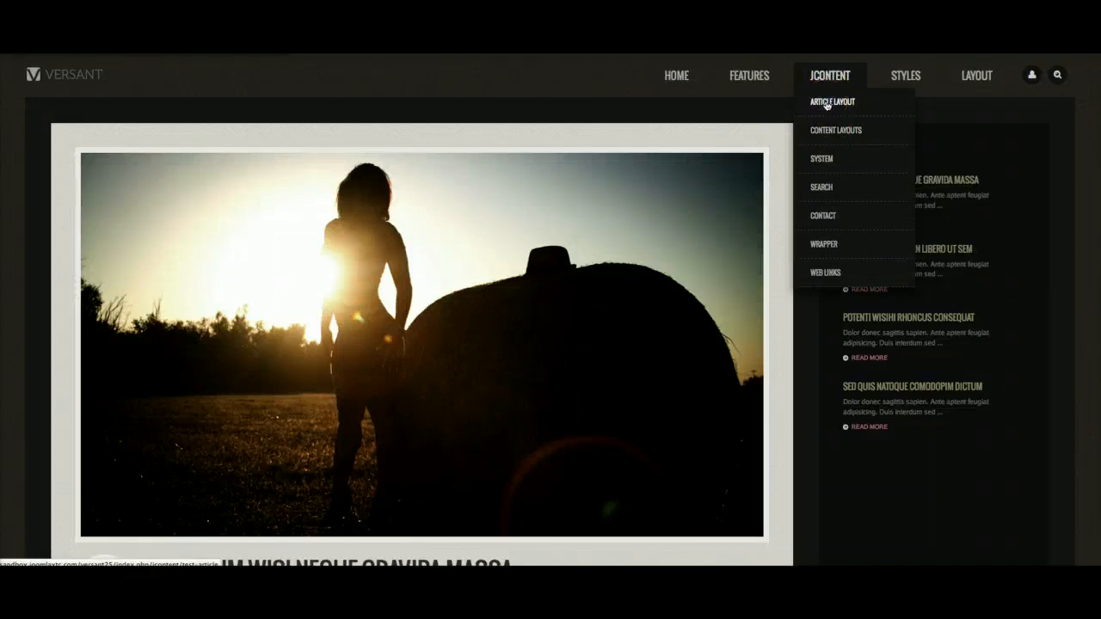
left_click(833, 101)
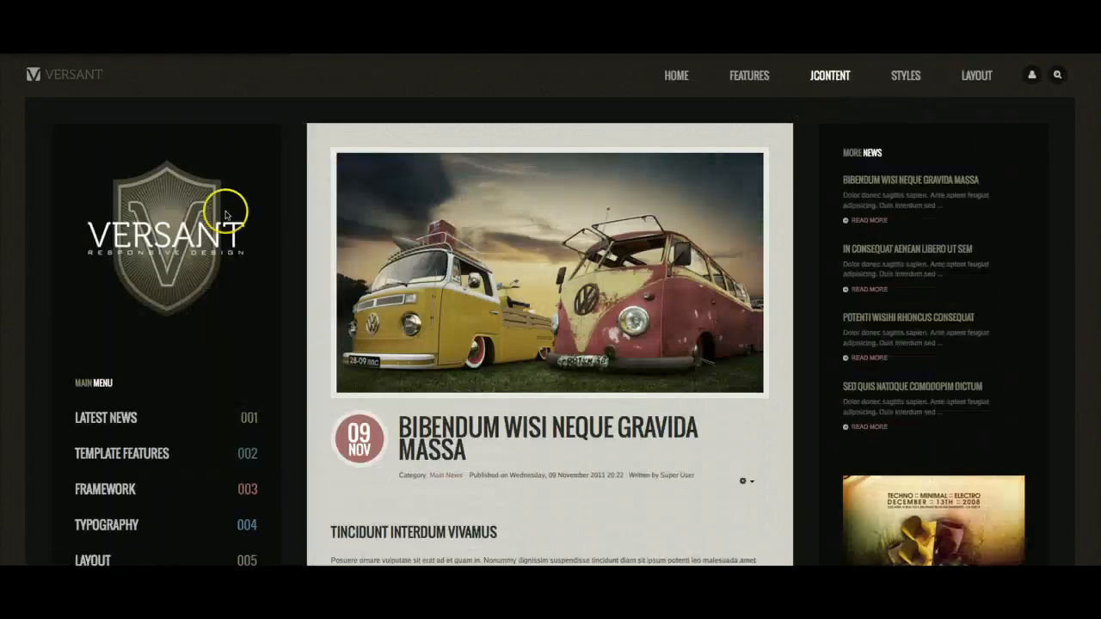
mouse_move(667, 250)
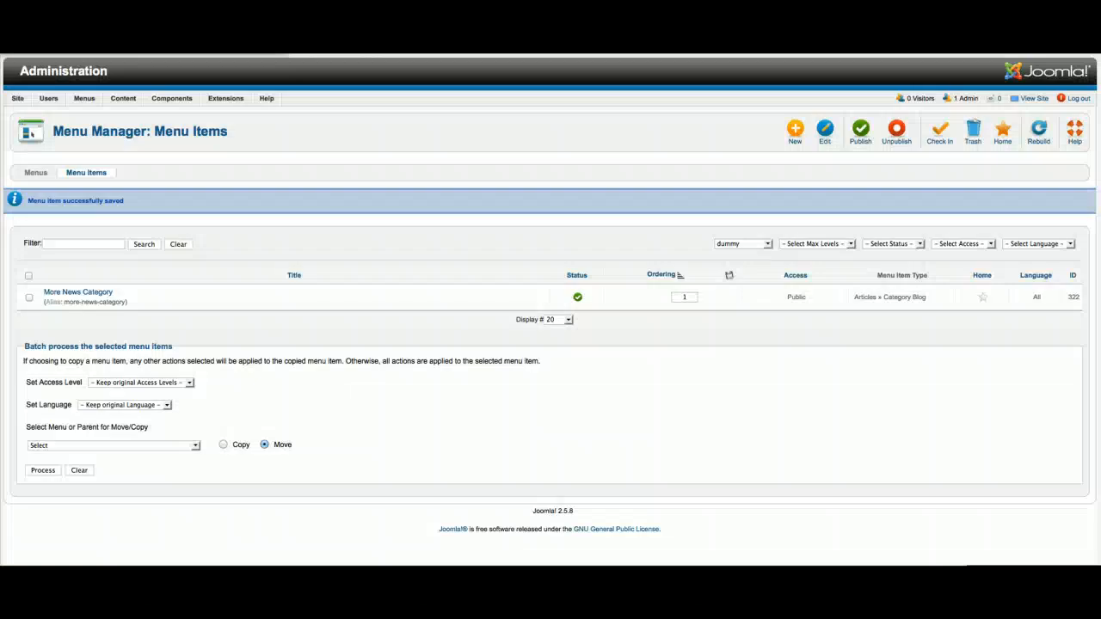
In Module Manager filter the modules to the left position.
left_click(226, 99)
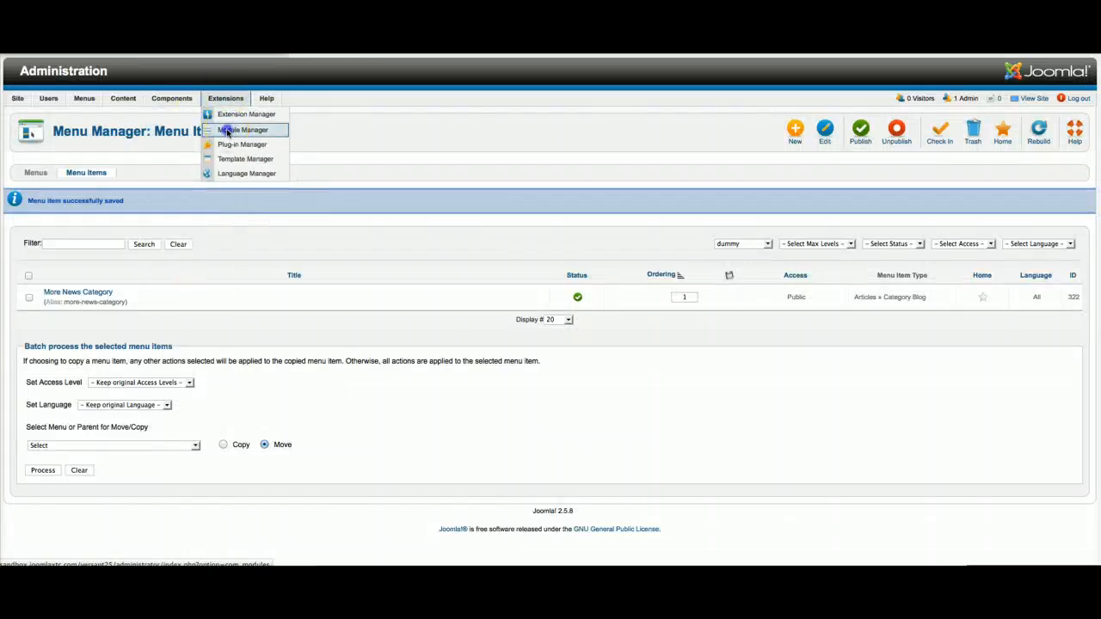
left_click(244, 131)
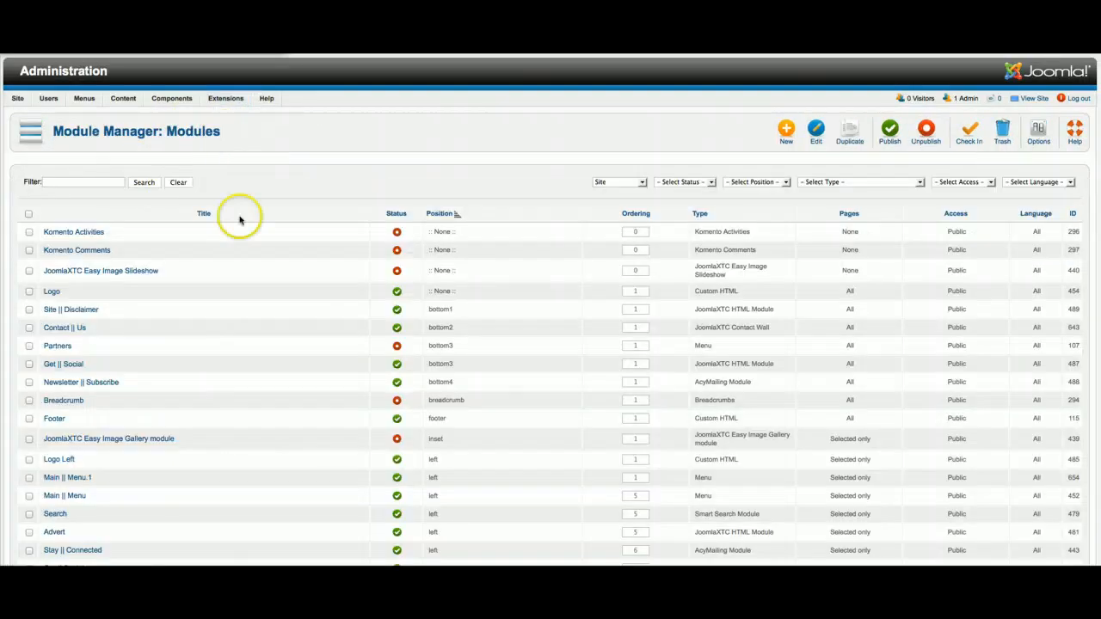
mouse_move(809, 188)
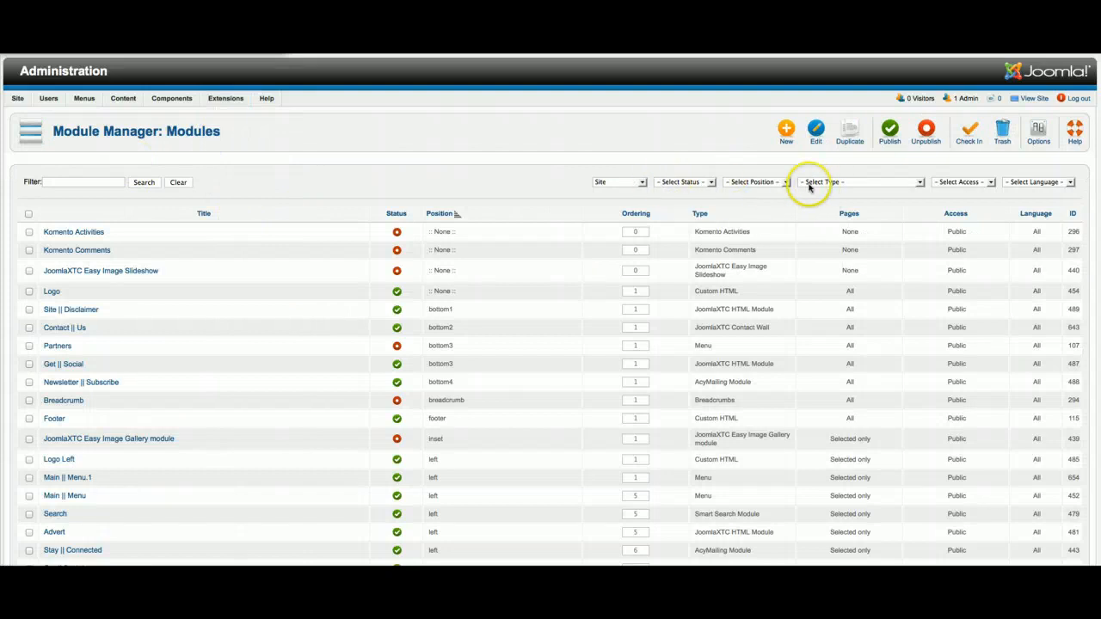
left_click(755, 182)
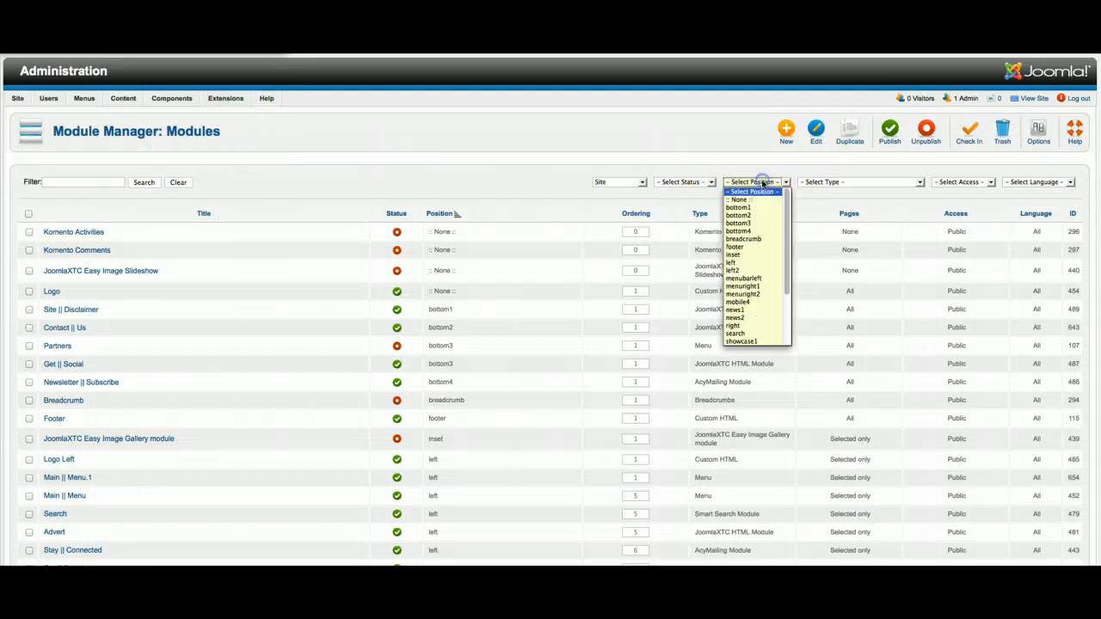
left_click(730, 262)
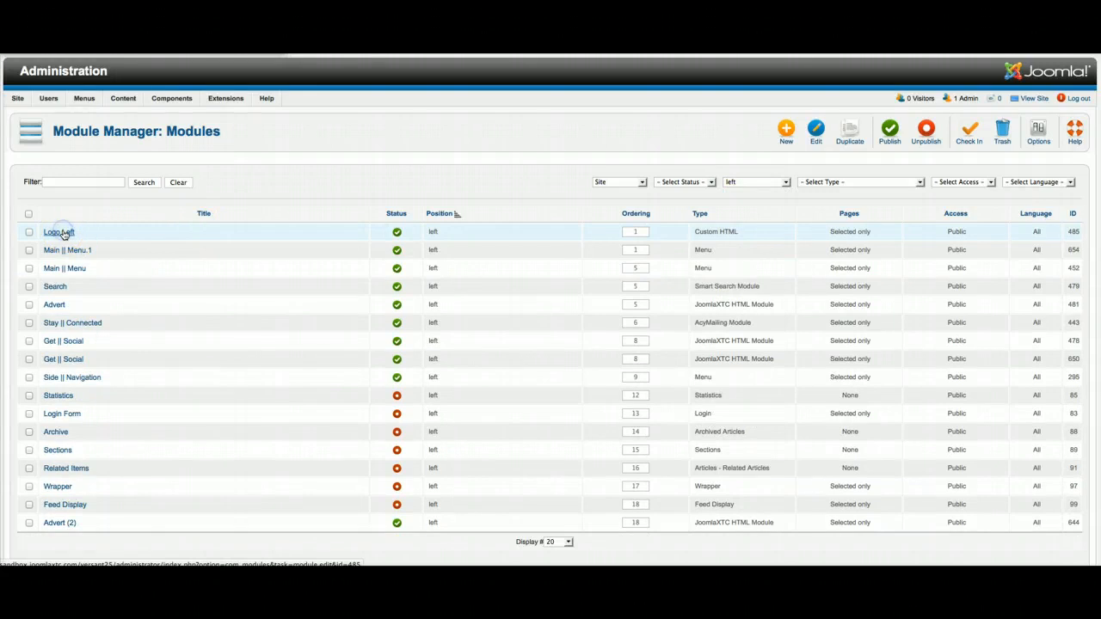
Assign the Logo Left module to the More News Category page and save it.
left_click(55, 231)
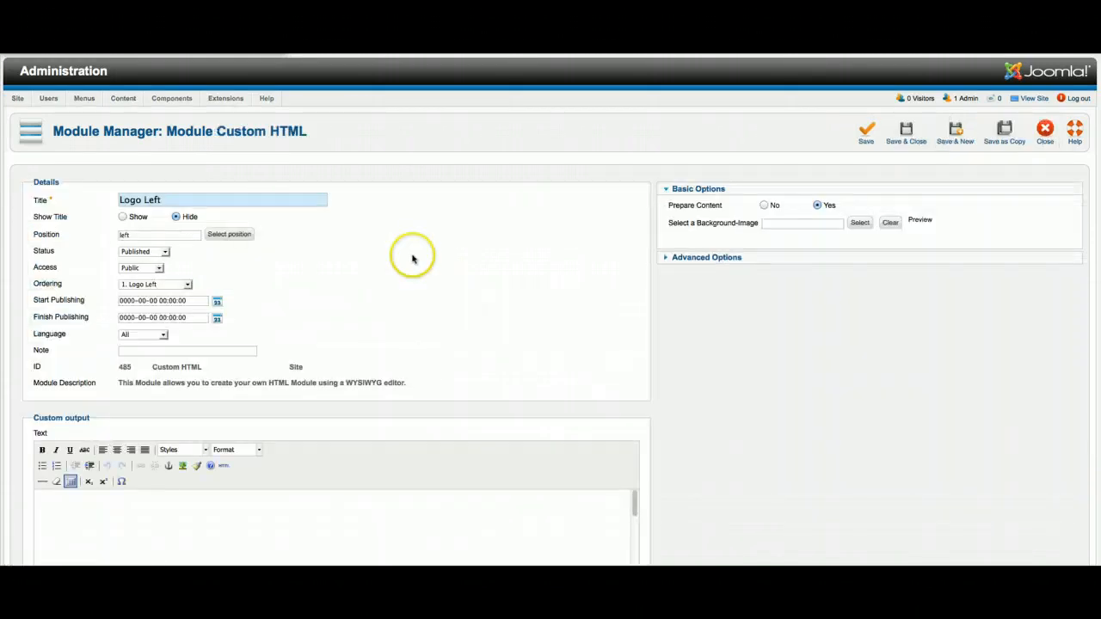
scroll("down", 3)
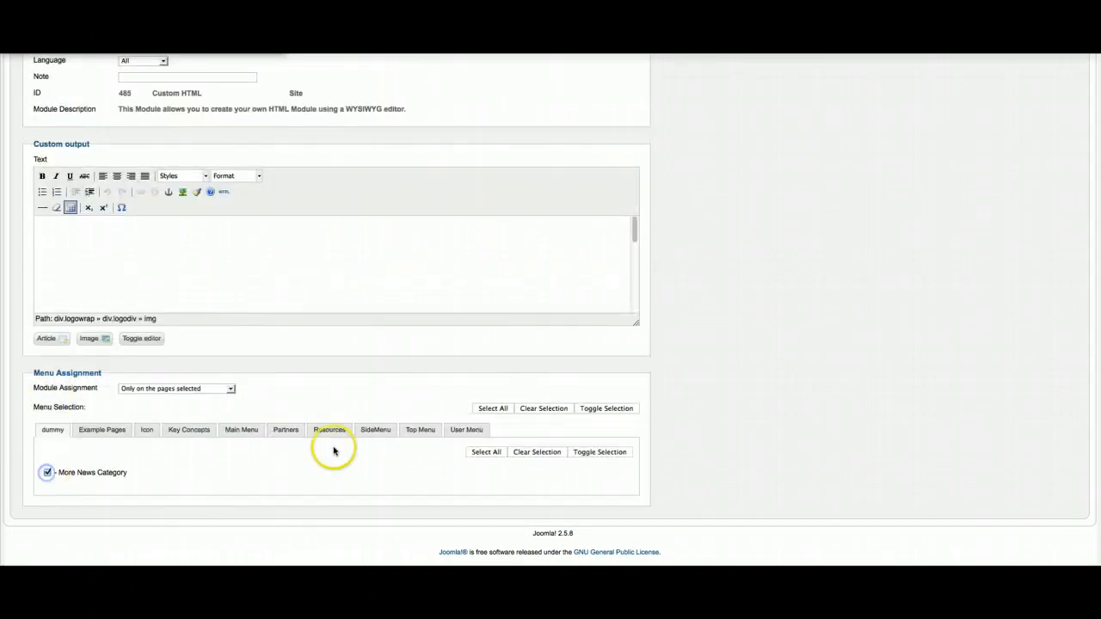
scroll("up", 3)
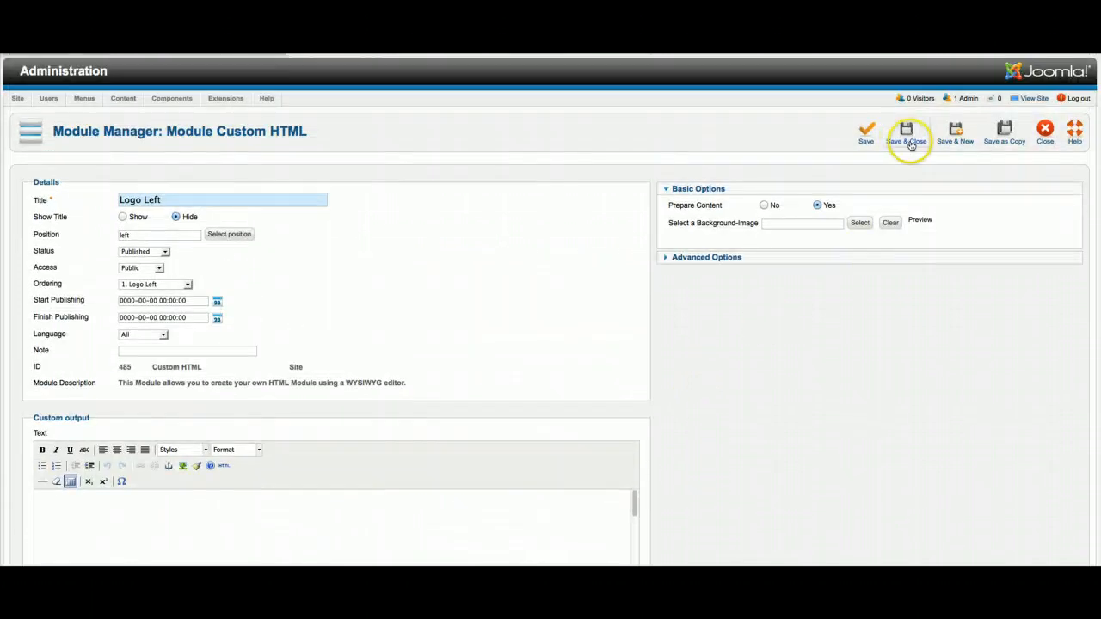
left_click(905, 131)
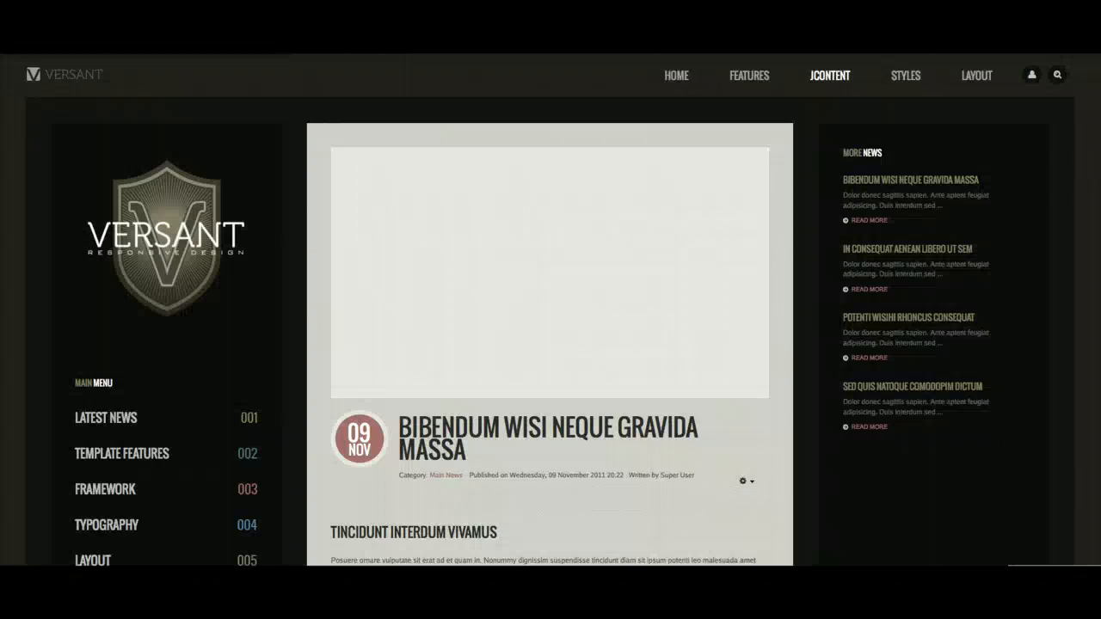
From the home page reopen the Bibendum article via Read More, now showing the shield logo.
left_click(676, 76)
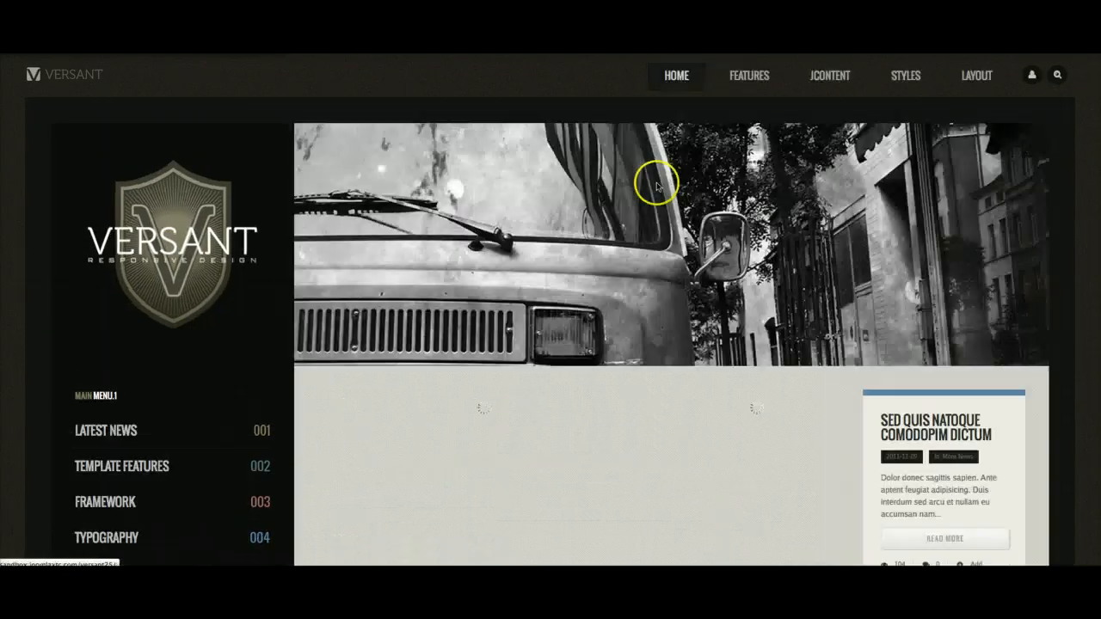
scroll("down", 3)
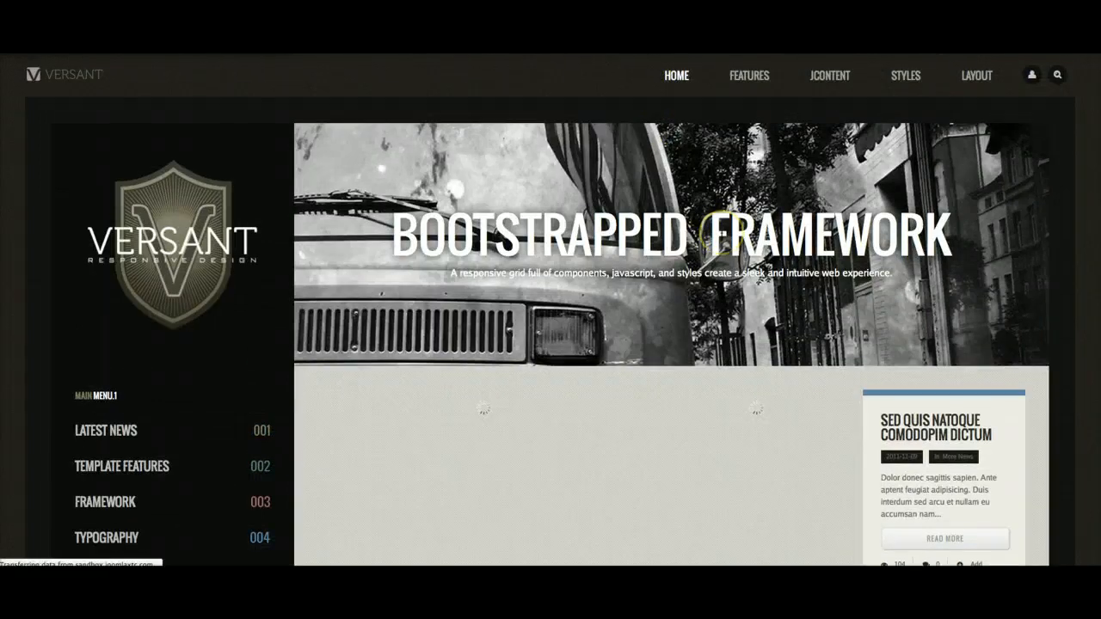
scroll("down", 3)
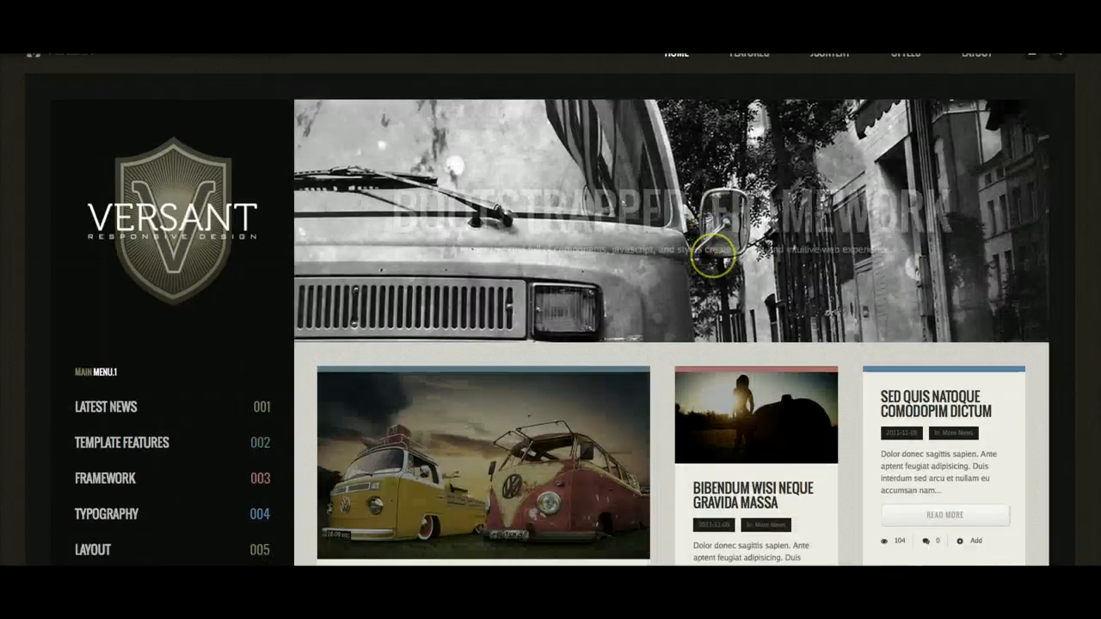
scroll("down", 3)
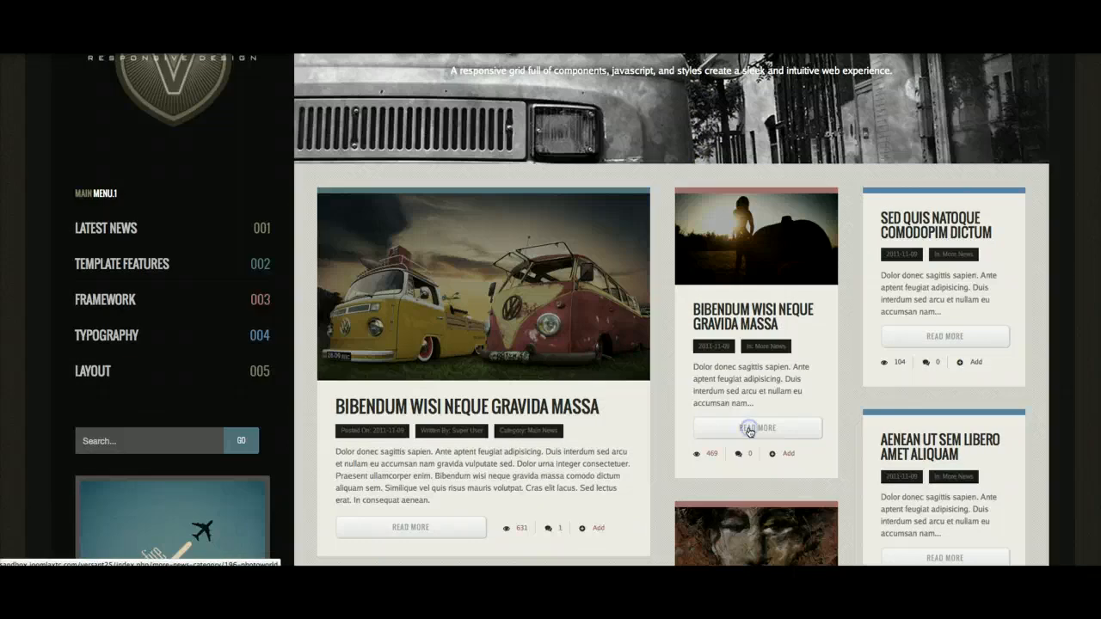
left_click(757, 427)
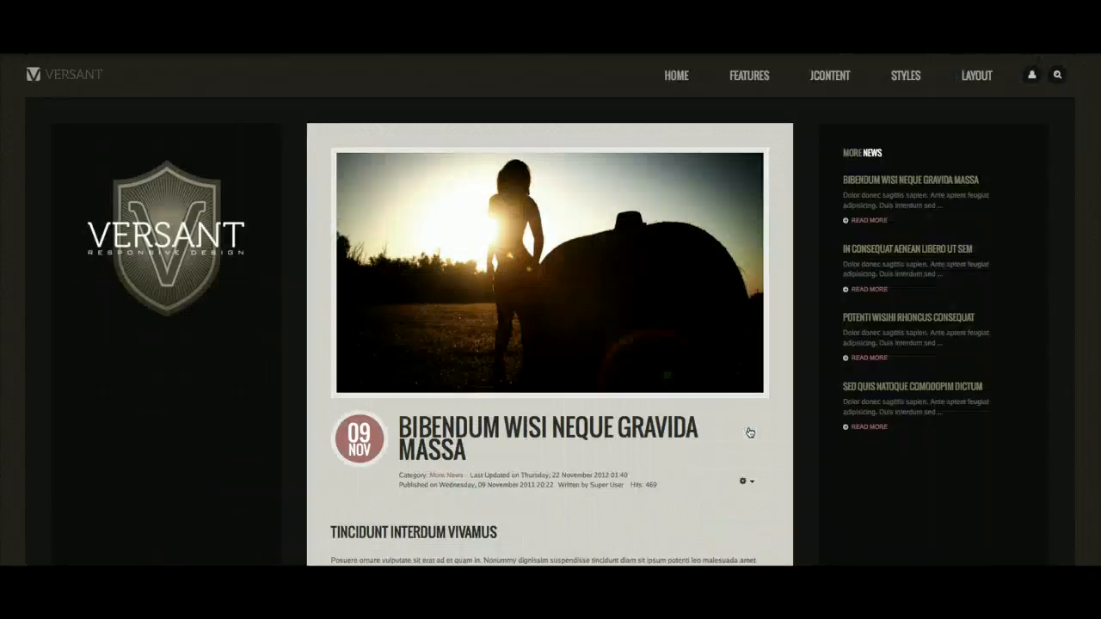